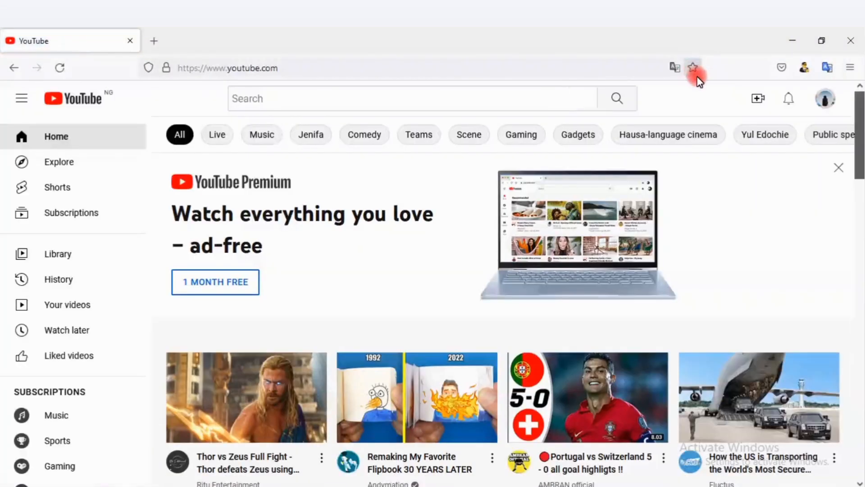
pyautogui.moveTo(758, 98)
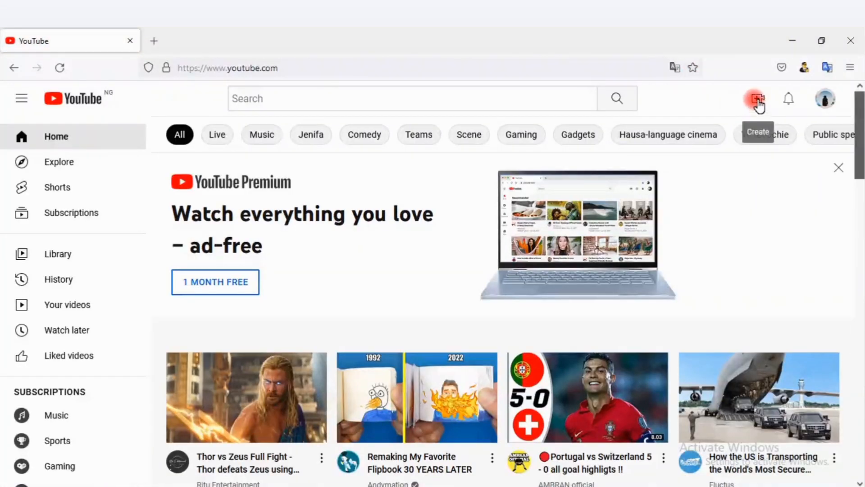
# Step: Go to YouTube Studio from the signed-in account menu
pyautogui.click(758, 98)
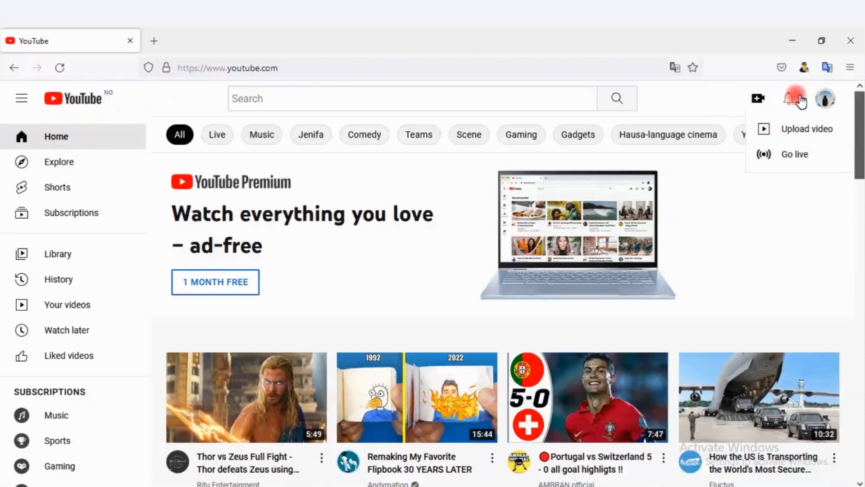
pyautogui.click(825, 98)
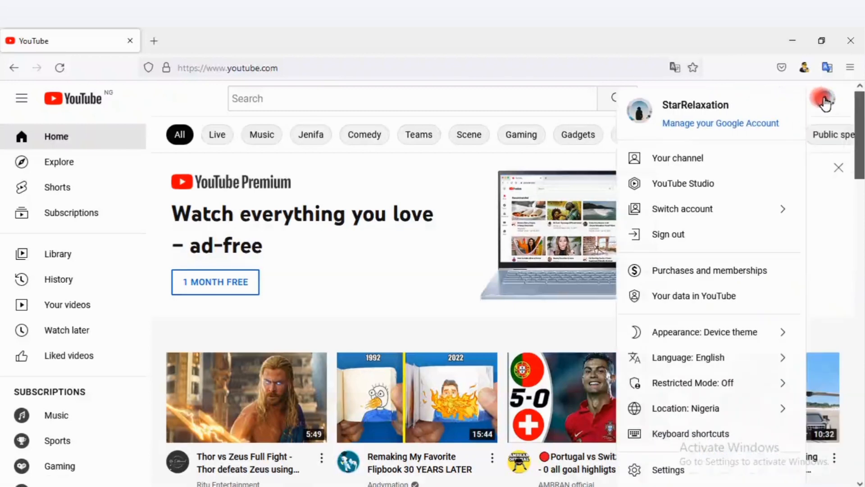
pyautogui.click(700, 184)
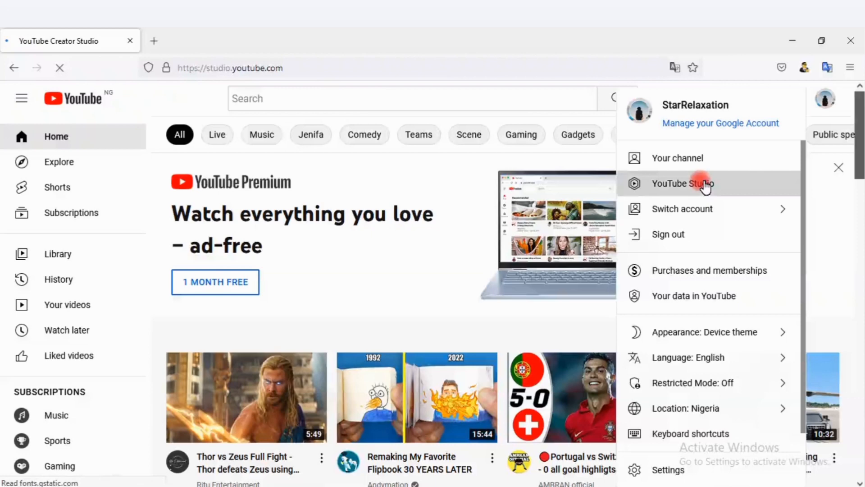
# Step: Bring up the CREATE menu on the channel dashboard (Upload videos / Go live)
pyautogui.click(703, 184)
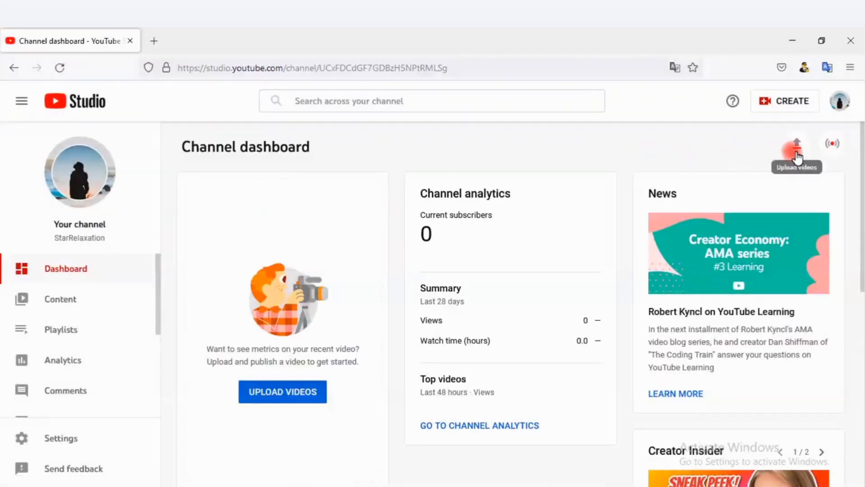
pyautogui.moveTo(833, 148)
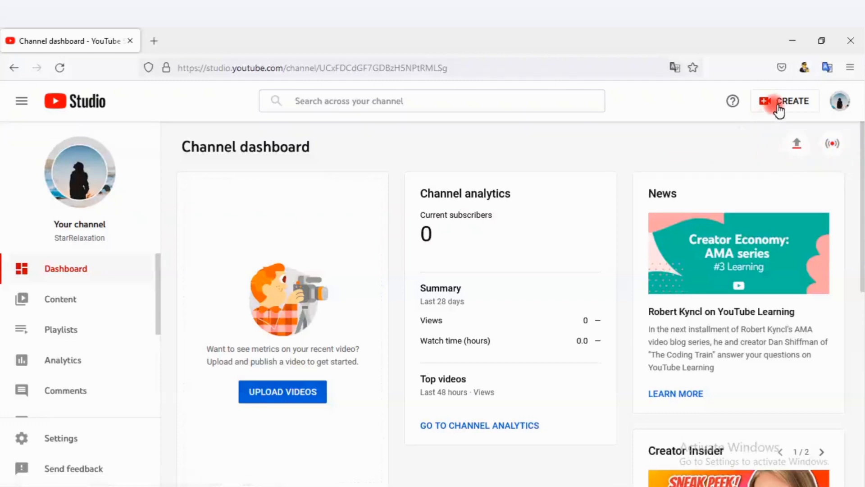
pyautogui.click(784, 101)
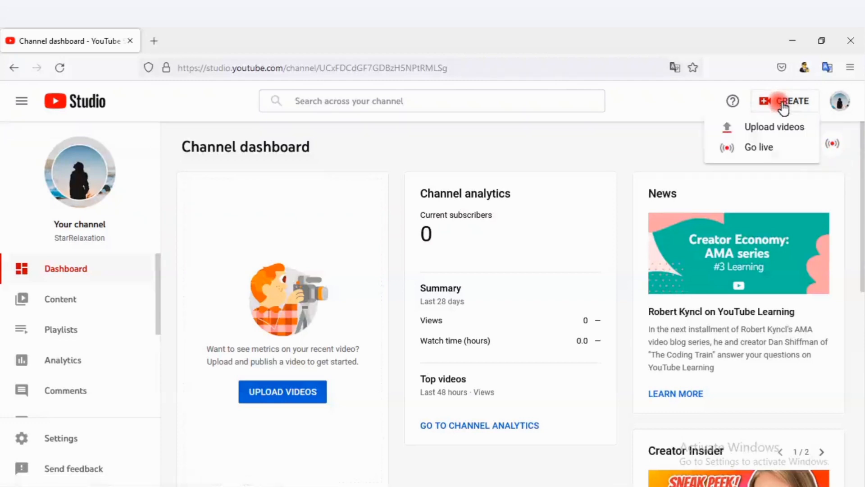
pyautogui.moveTo(775, 132)
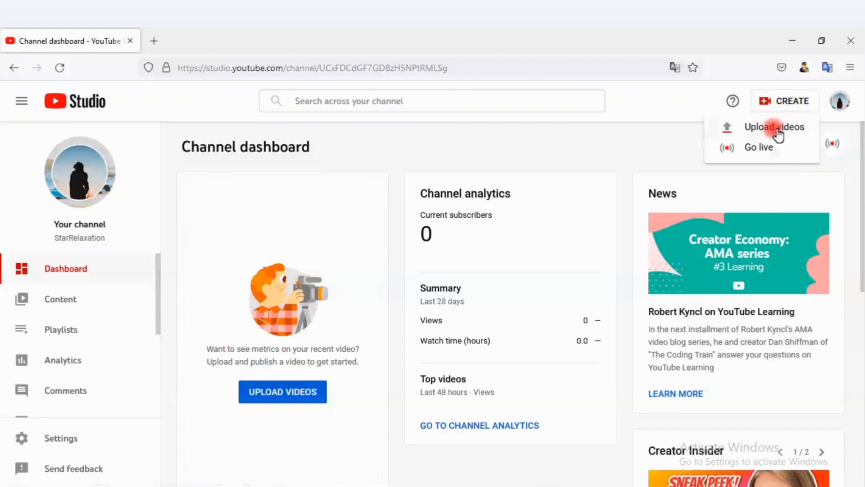
pyautogui.moveTo(774, 131)
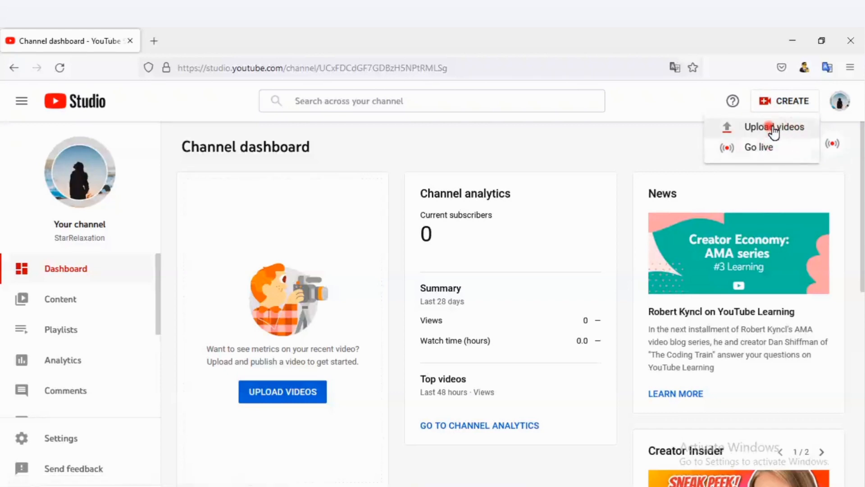
# Step: Upload the file make money Intro.mp4 so its details form appears with the title prefilled
pyautogui.click(774, 126)
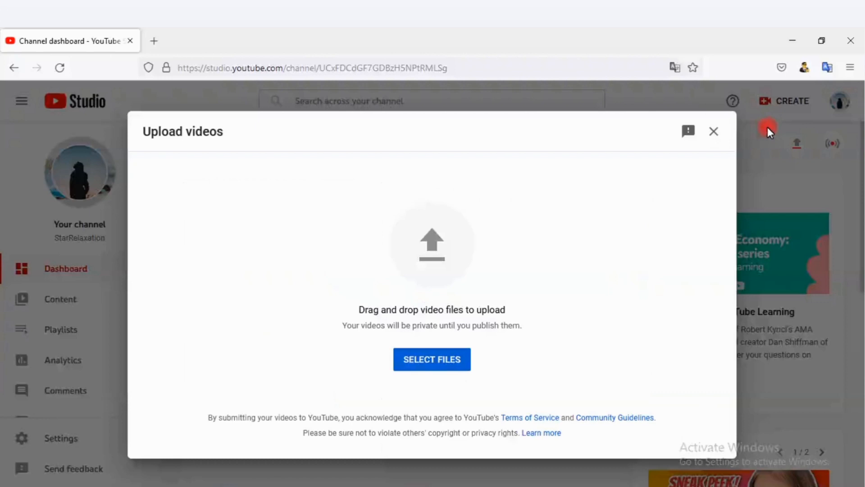
pyautogui.click(414, 354)
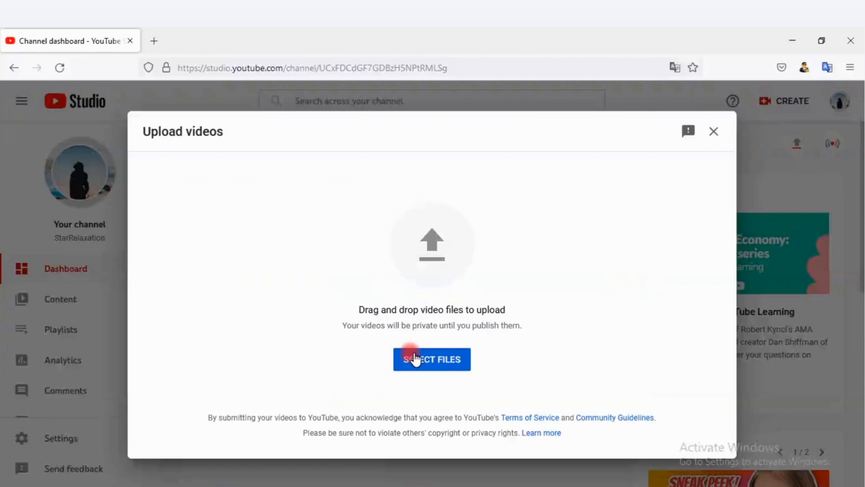
pyautogui.click(424, 359)
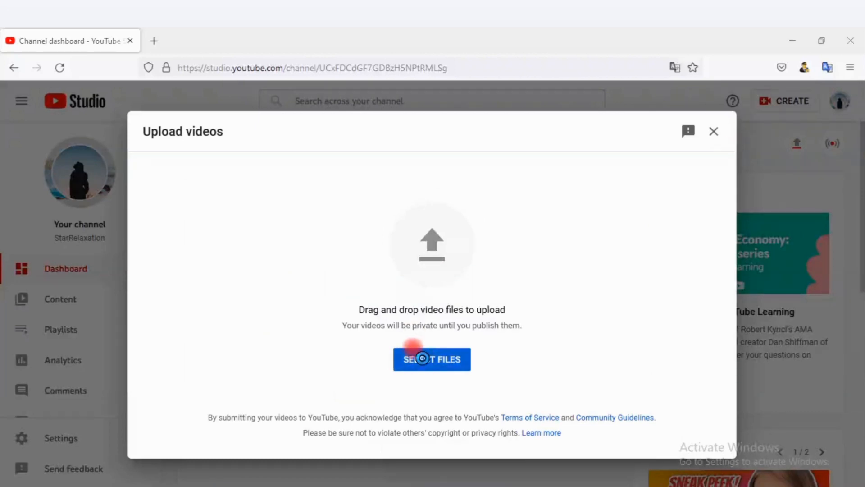
pyautogui.click(431, 359)
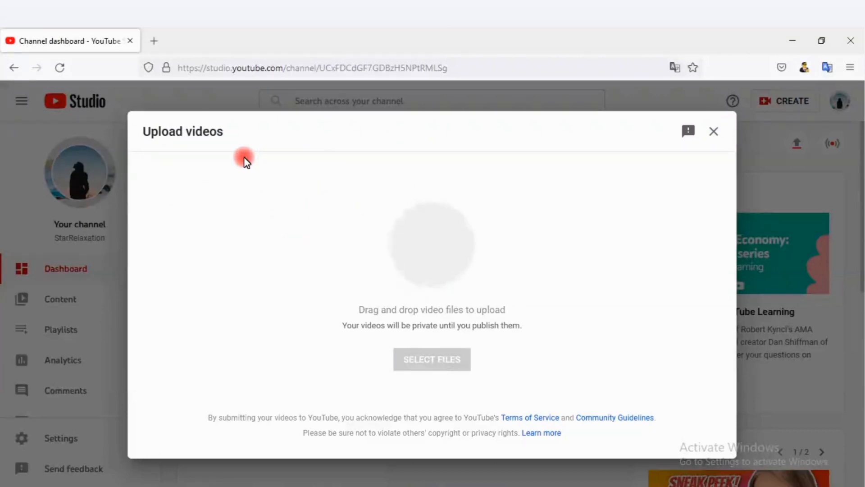
pyautogui.click(432, 359)
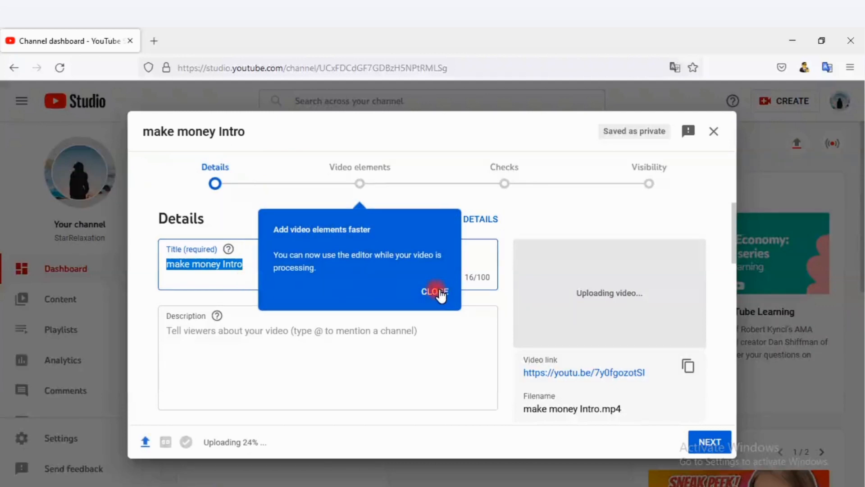
# Step: Dismiss the tip and change the title to 'How To Make Money Intro'
pyautogui.click(435, 291)
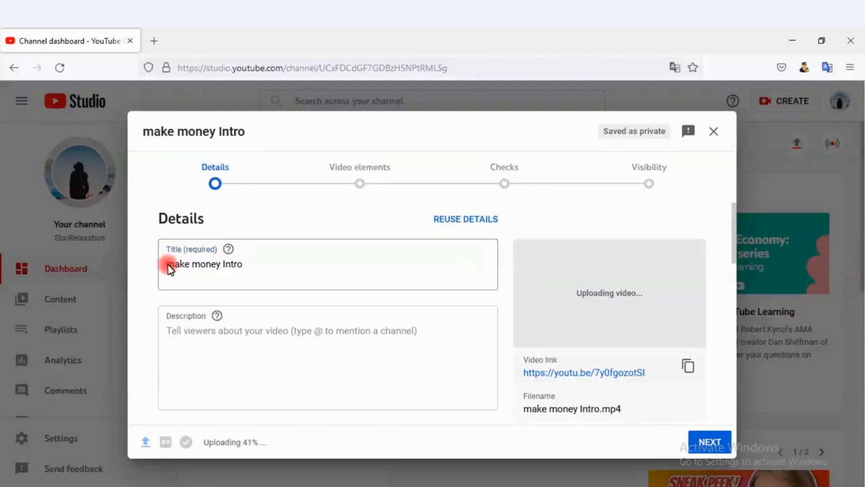
pyautogui.click(183, 264)
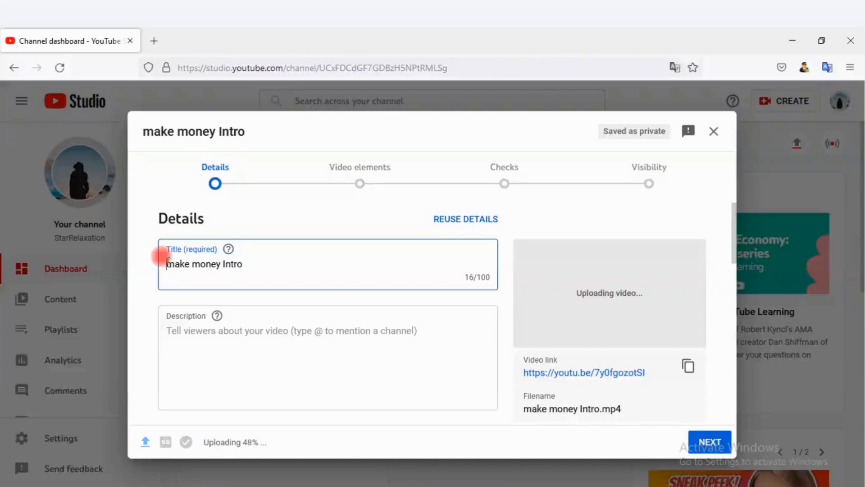
pyautogui.write('How T')
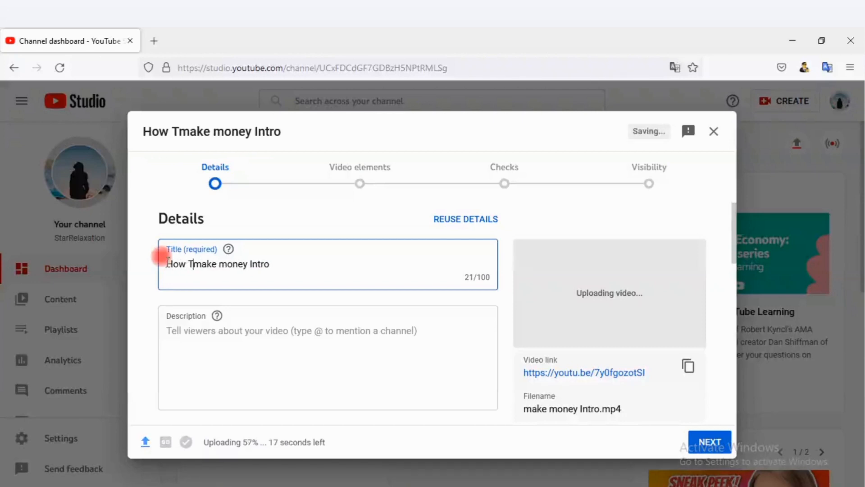
pyautogui.write('How To Make oney Intro')
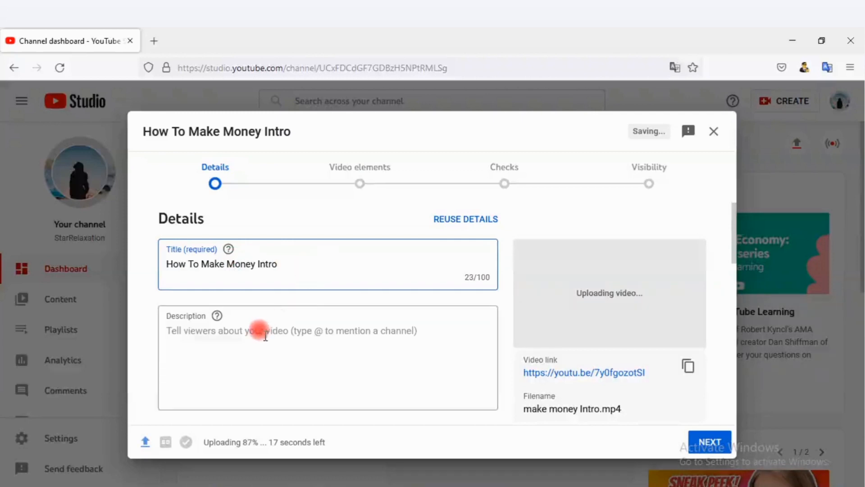
# Step: Write a description presenting the video as a step-by-step guide to making money
pyautogui.click(265, 343)
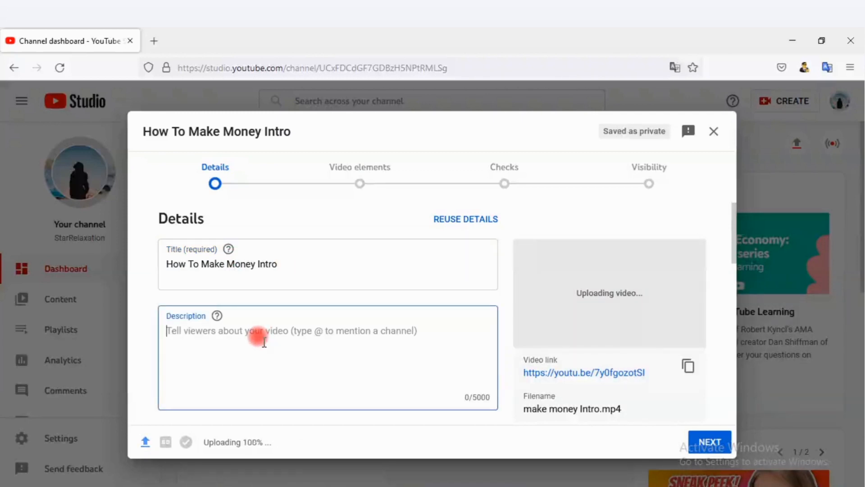
pyautogui.write('This video i')
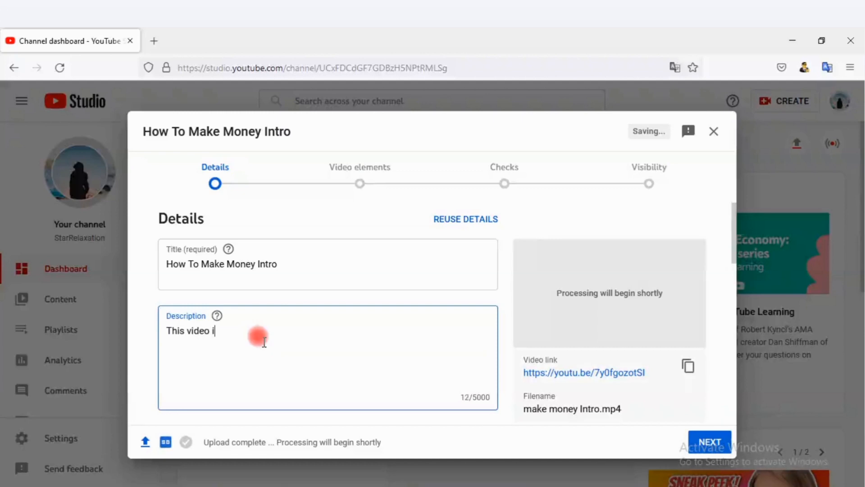
pyautogui.write('s made to educate viewers on h')
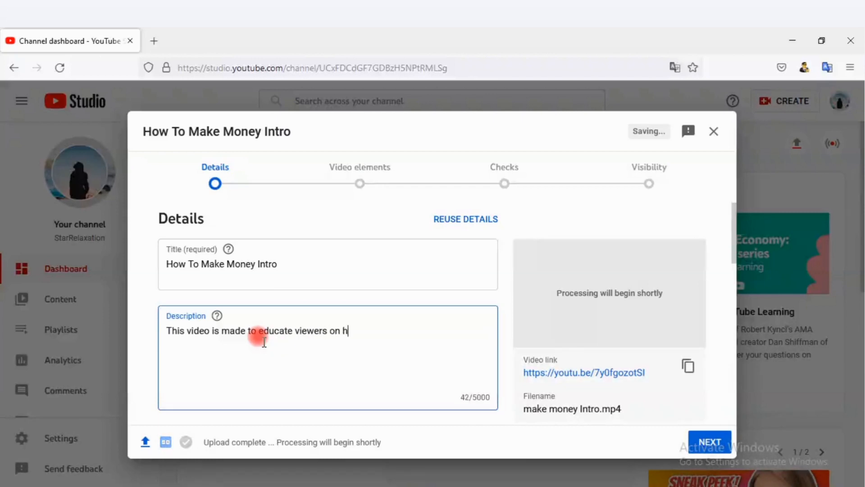
pyautogui.write("ow to make money. It's a s")
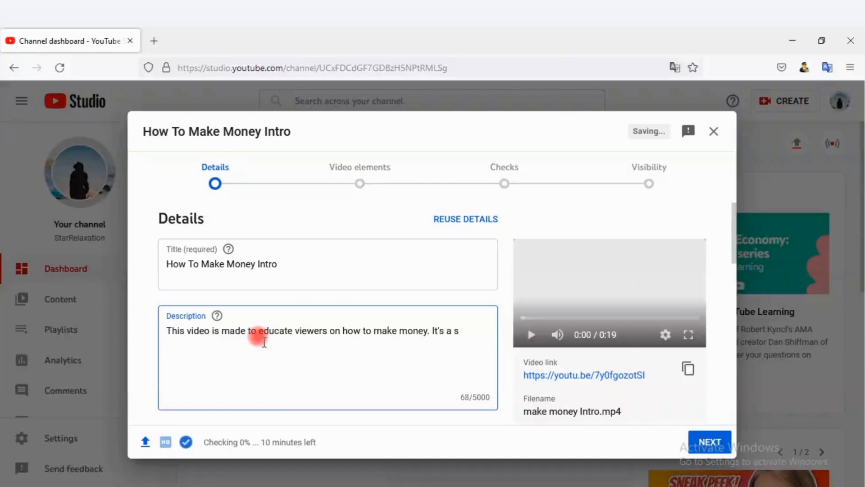
pyautogui.write('tep by step video..............')
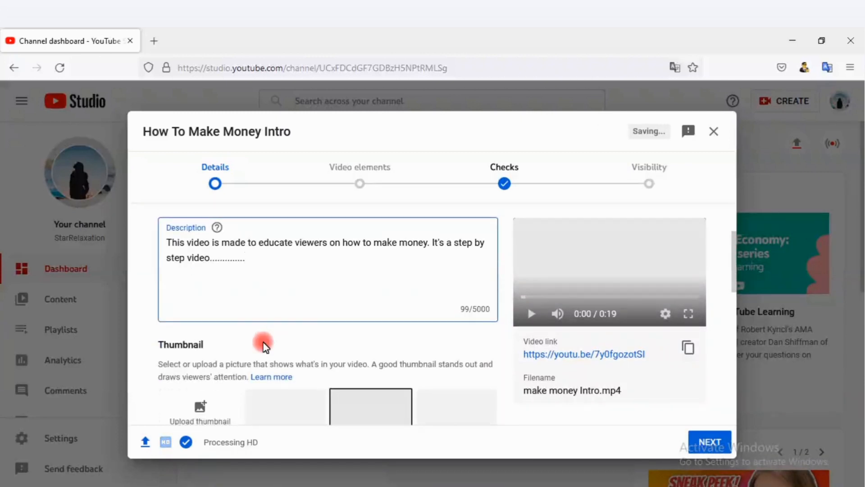
# Step: Upload the MAKE $10,000 image as the video's custom thumbnail
pyautogui.scroll(-3)
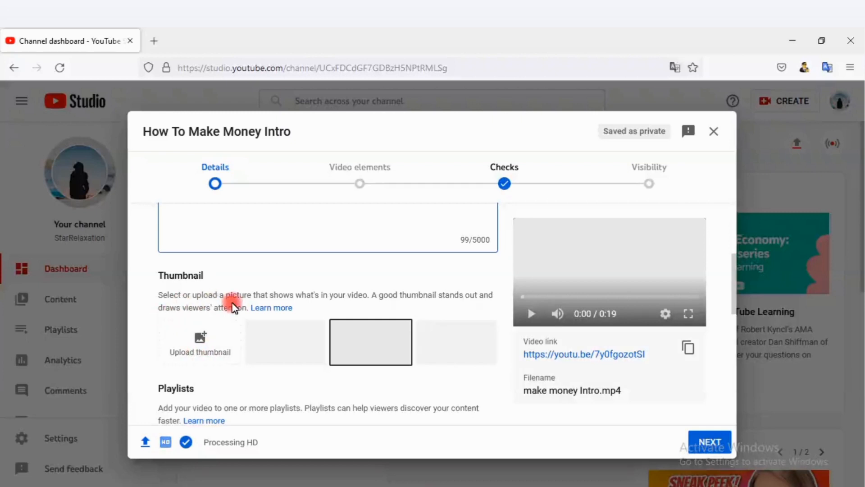
pyautogui.moveTo(342, 308)
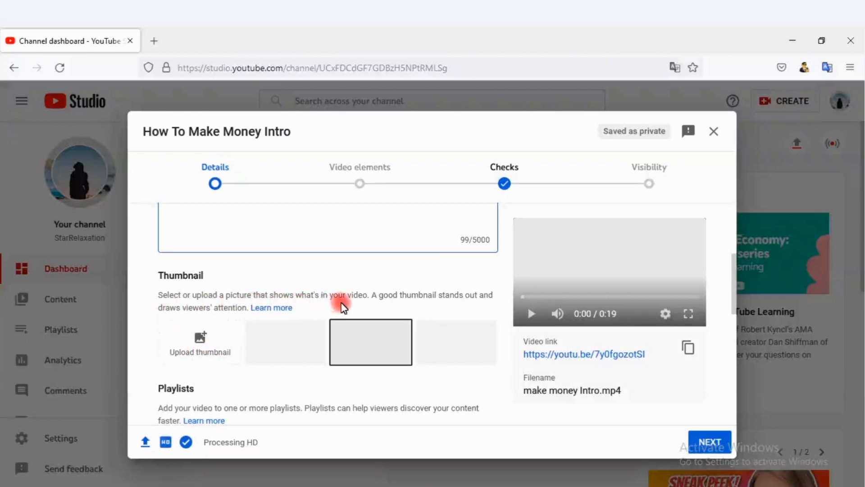
pyautogui.moveTo(361, 311)
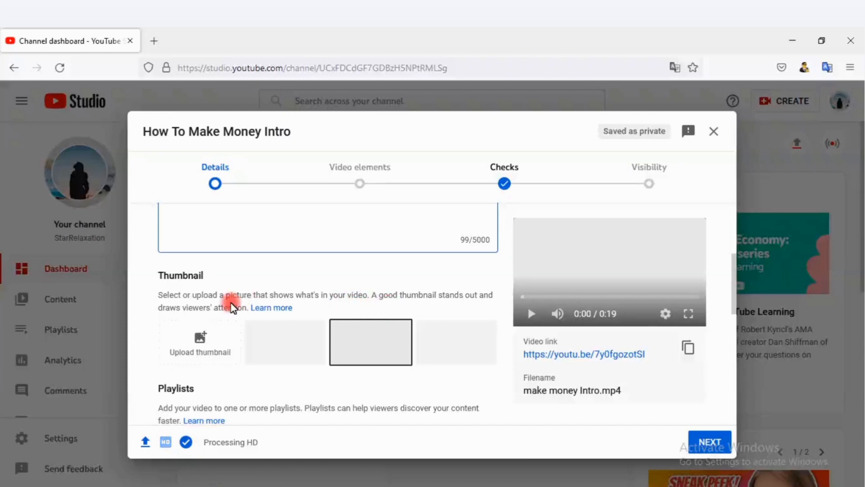
pyautogui.click(200, 343)
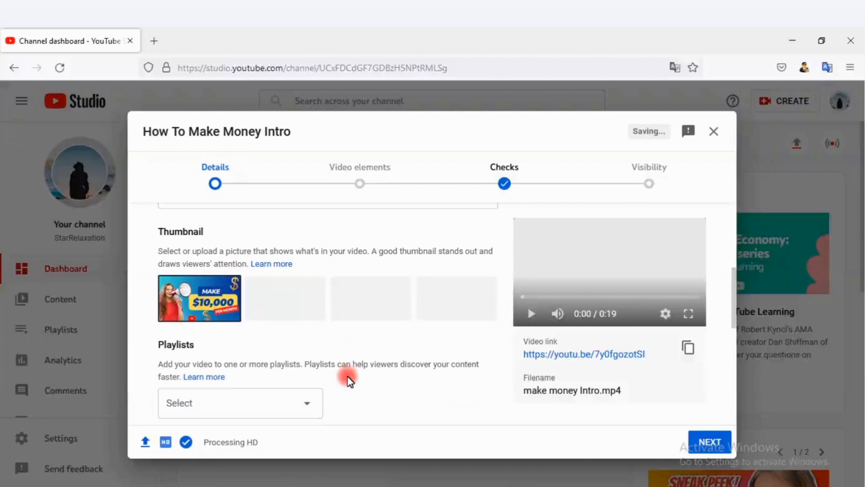
# Step: Mark the audience as 'No, it's not made for kids' and continue to the age options
pyautogui.scroll(-3)
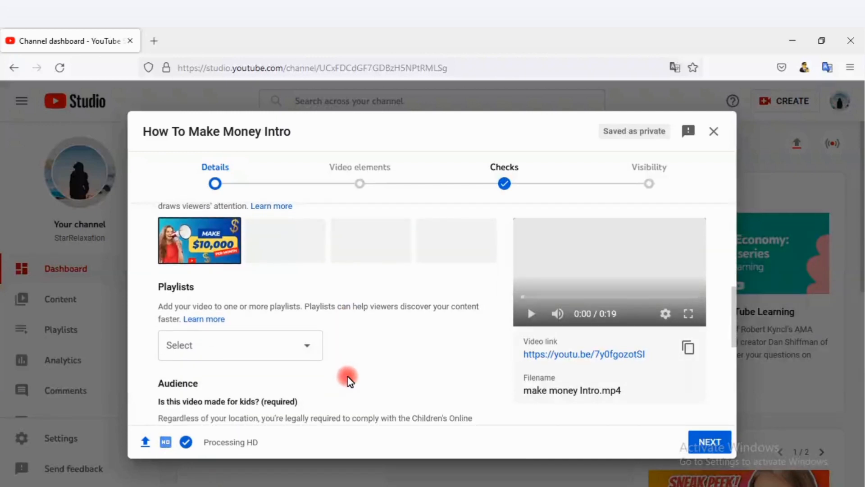
pyautogui.click(240, 345)
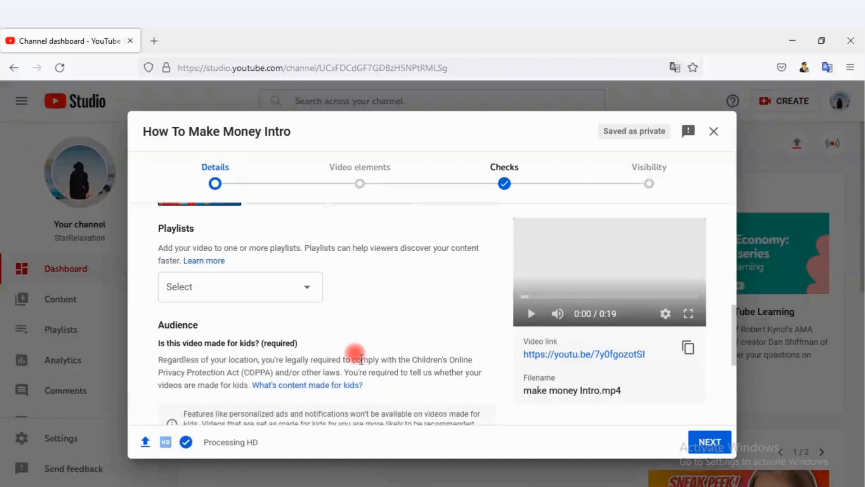
pyautogui.scroll(-3)
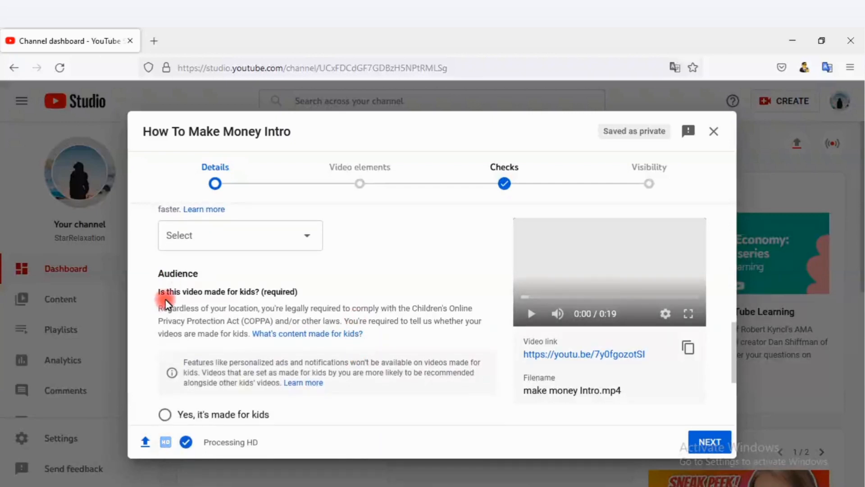
pyautogui.moveTo(270, 301)
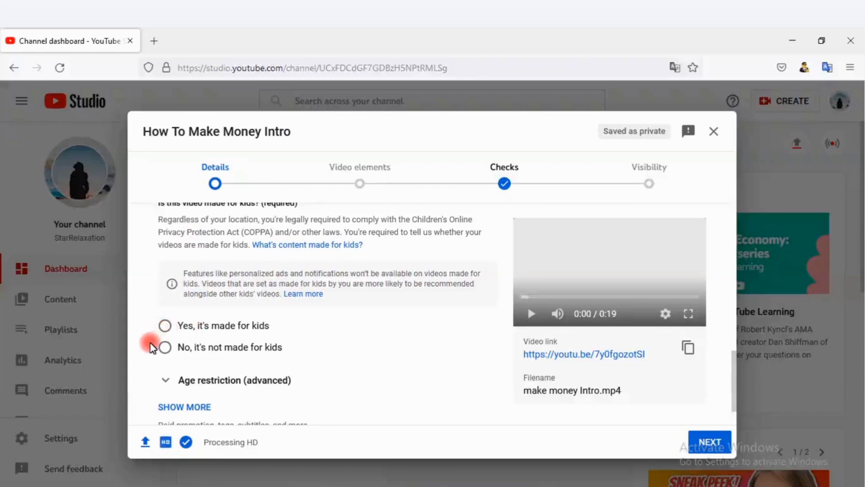
pyautogui.click(164, 347)
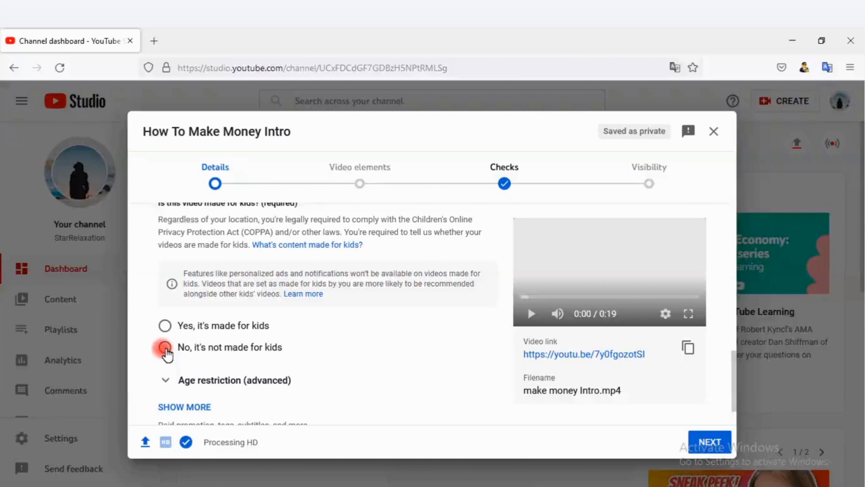
pyautogui.click(164, 347)
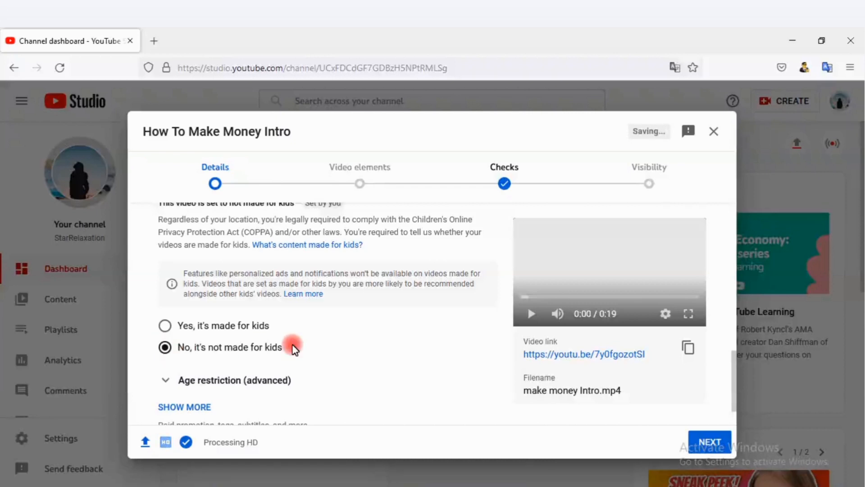
pyautogui.scroll(-3)
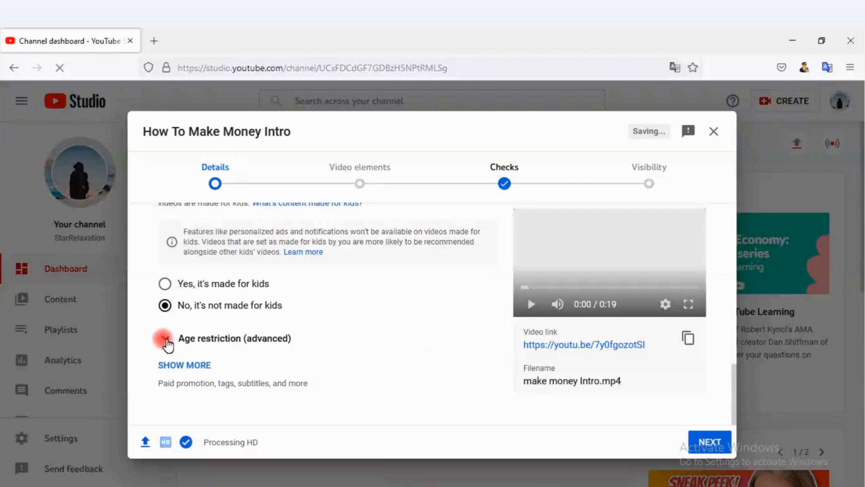
pyautogui.click(166, 337)
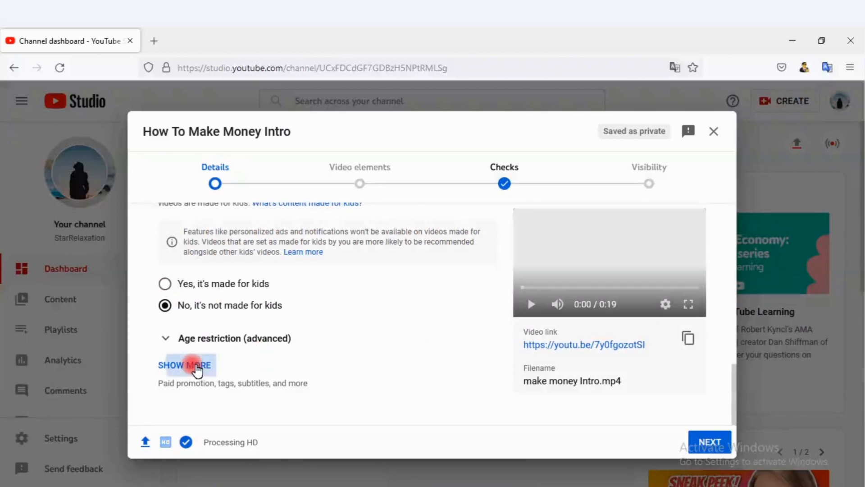
# Step: Expand SHOW MORE and scroll past paid promotion, chapters and places to the Tags field
pyautogui.click(186, 365)
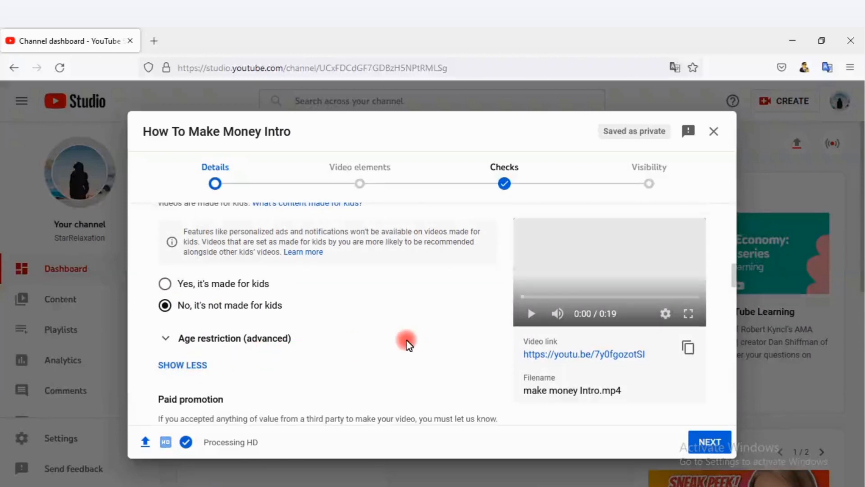
pyautogui.scroll(-3)
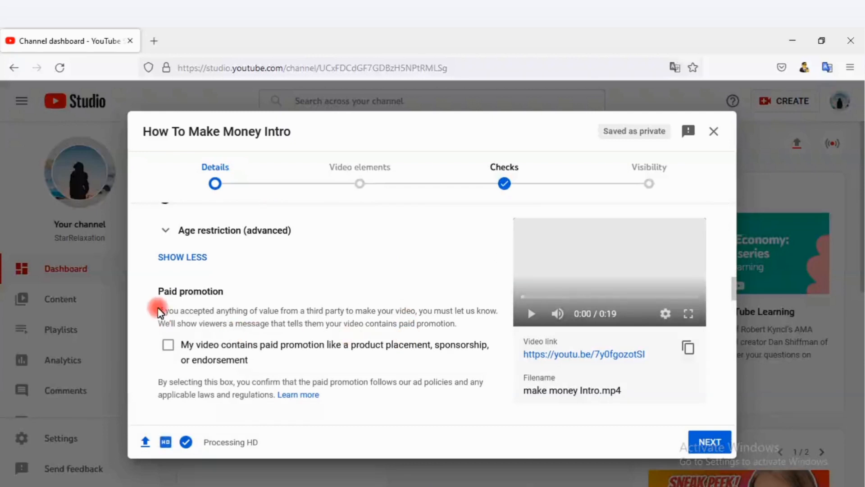
pyautogui.moveTo(218, 306)
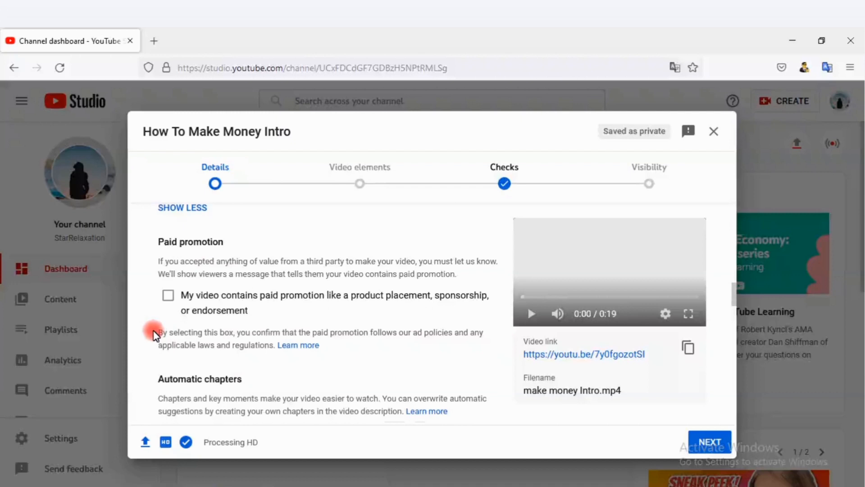
pyautogui.scroll(-3)
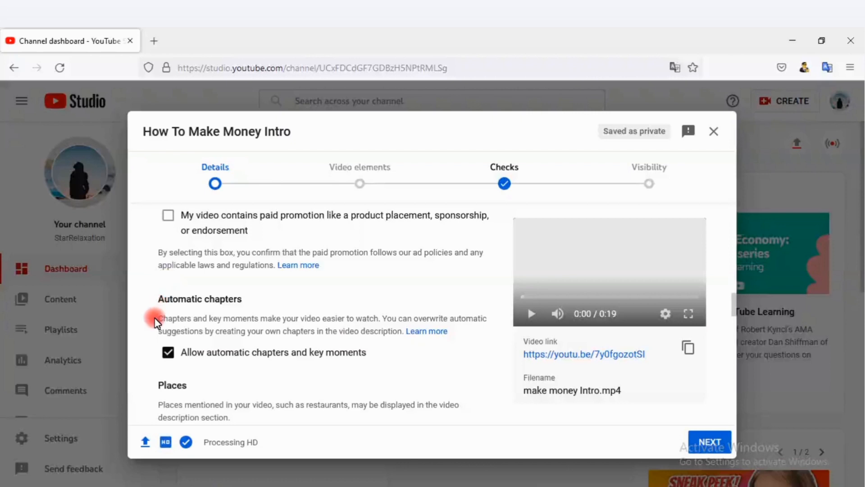
pyautogui.scroll(-3)
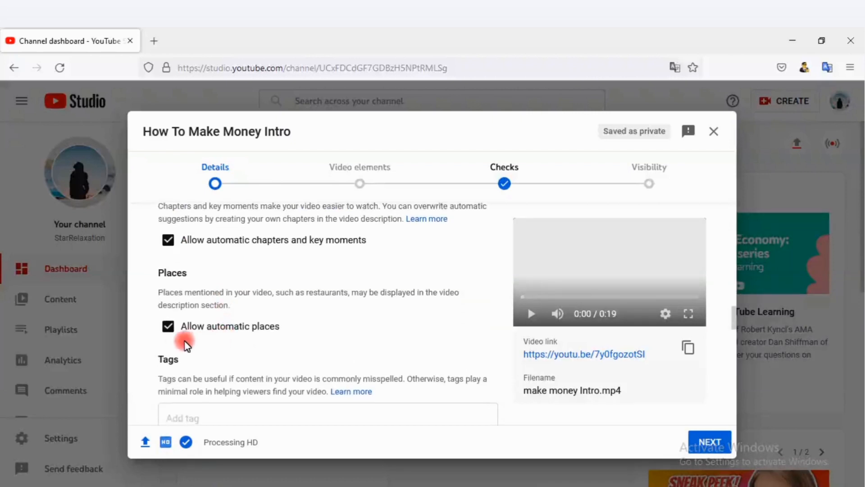
pyautogui.scroll(-3)
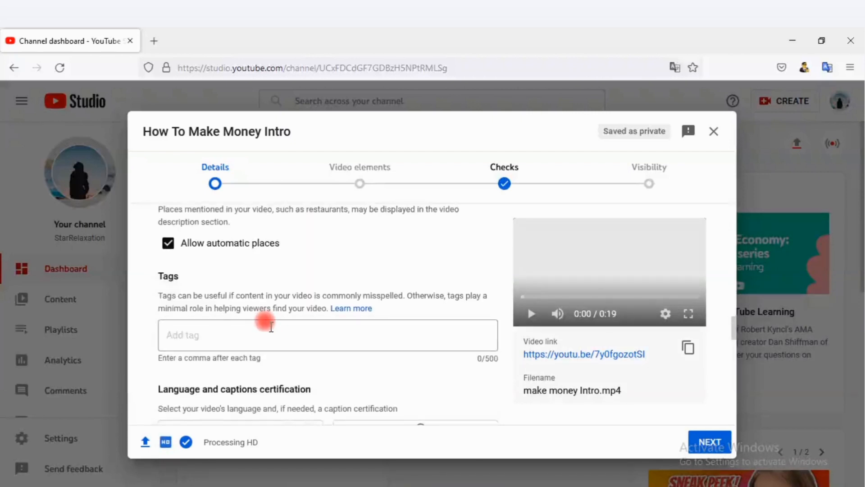
pyautogui.scroll(-3)
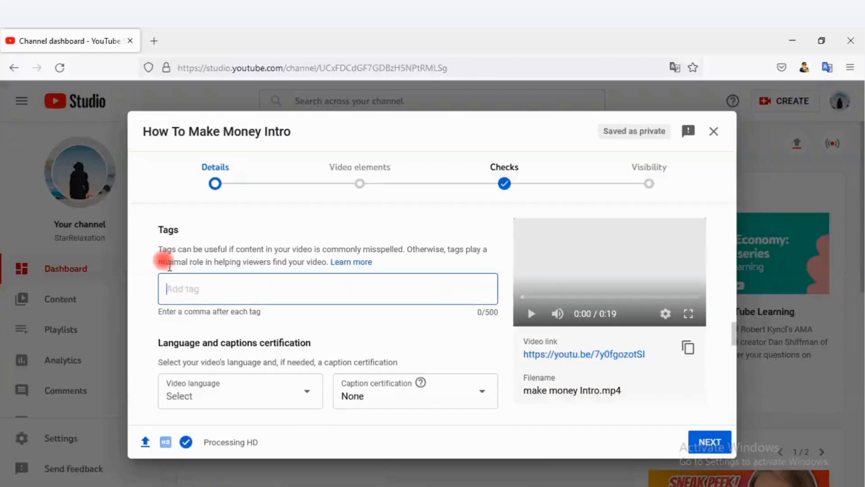
pyautogui.moveTo(252, 262)
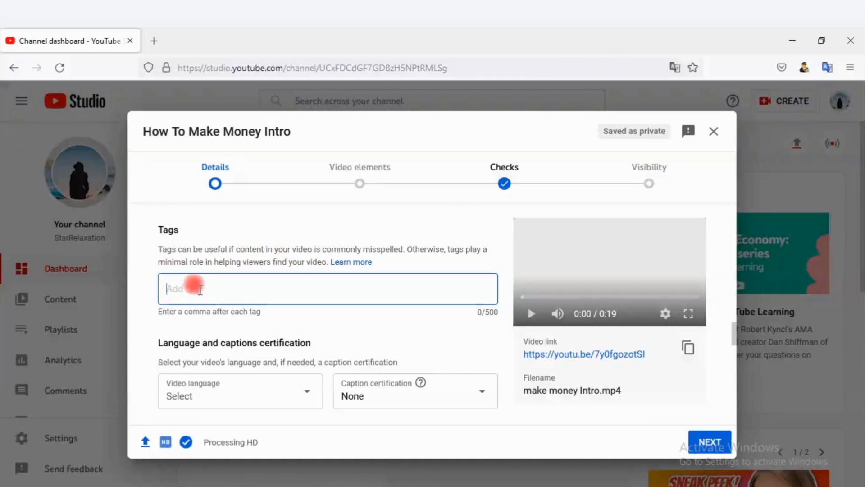
# Step: Enter the tags how to make money, make money, how to become rich, how to make money online
pyautogui.write('how to')
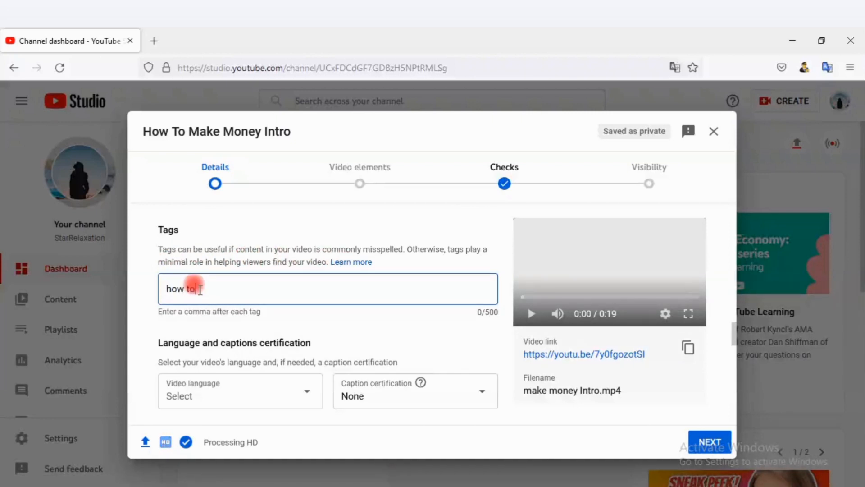
pyautogui.write('make money')
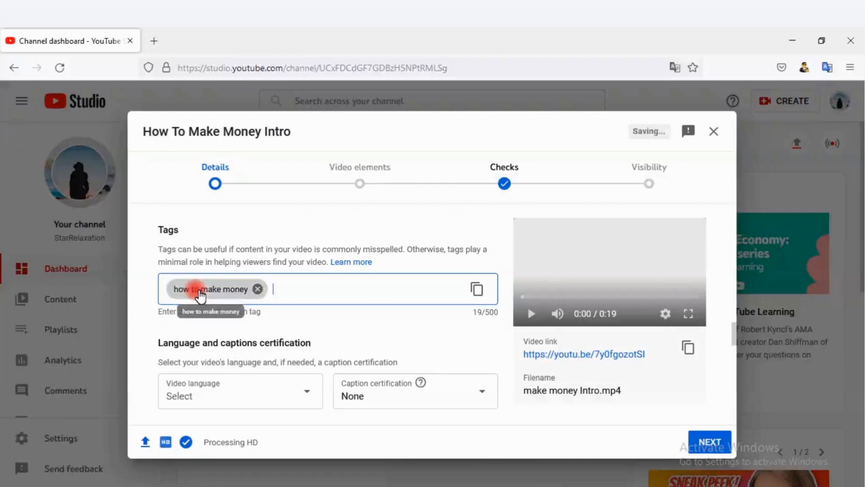
pyautogui.write('make money')
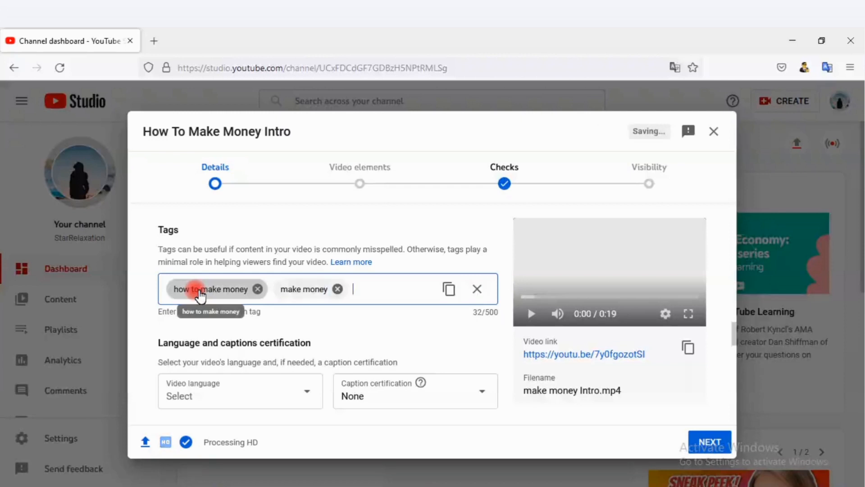
pyautogui.write('how to')
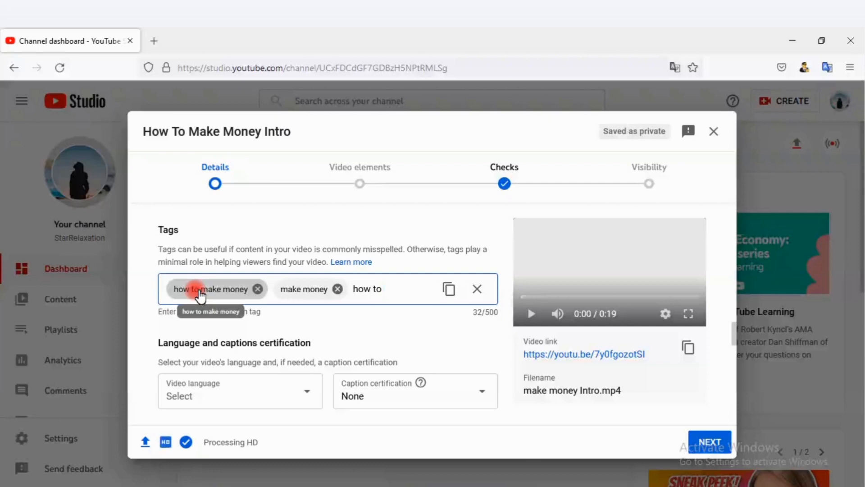
pyautogui.write('how to become ri')
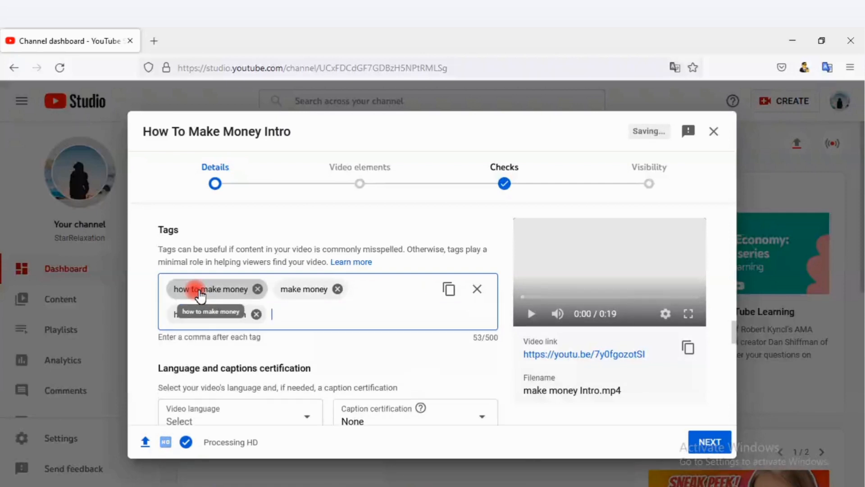
pyautogui.write('how to become rich,')
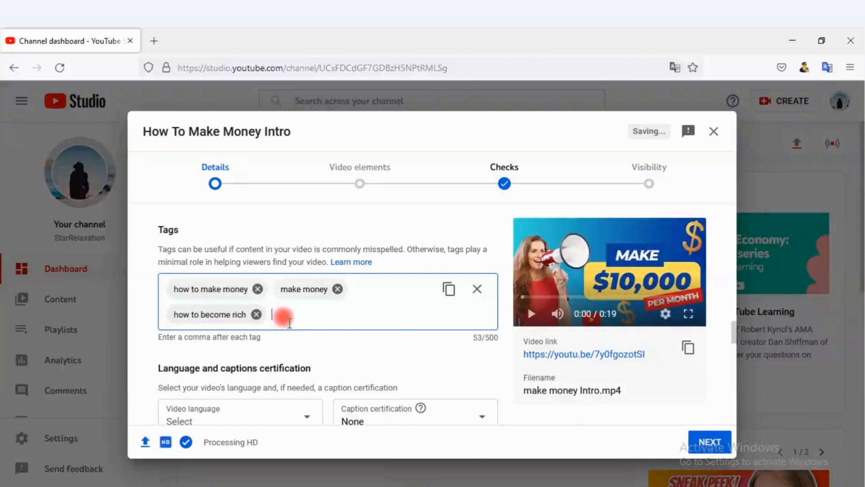
pyautogui.write('h')
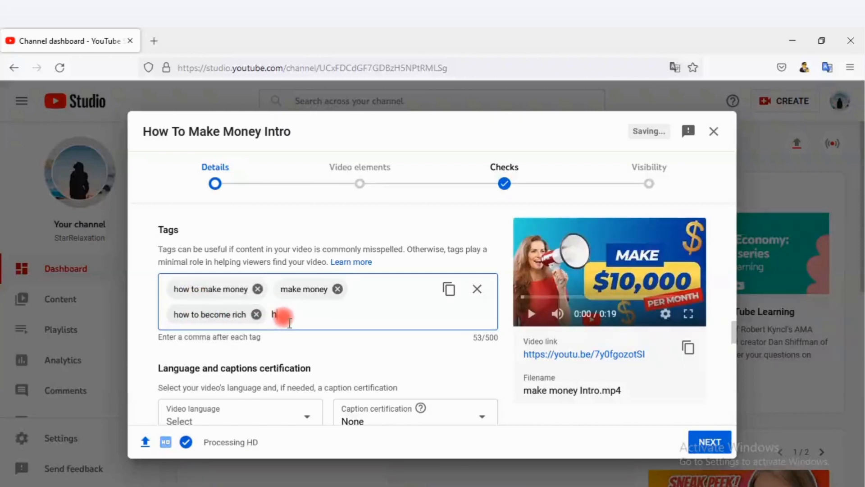
pyautogui.write('ow to make money online')
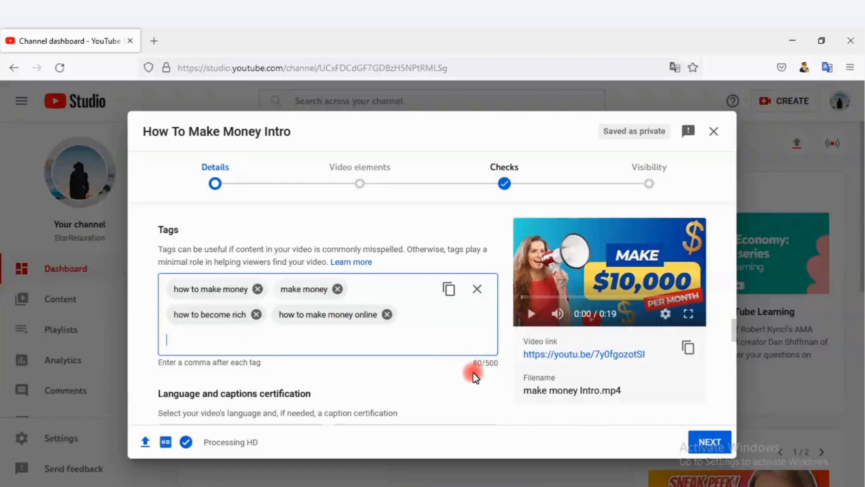
pyautogui.scroll(-3)
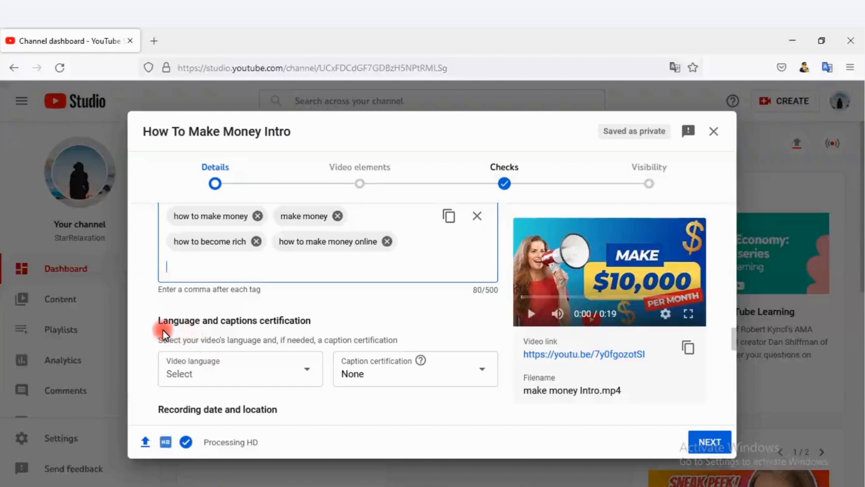
pyautogui.scroll(-3)
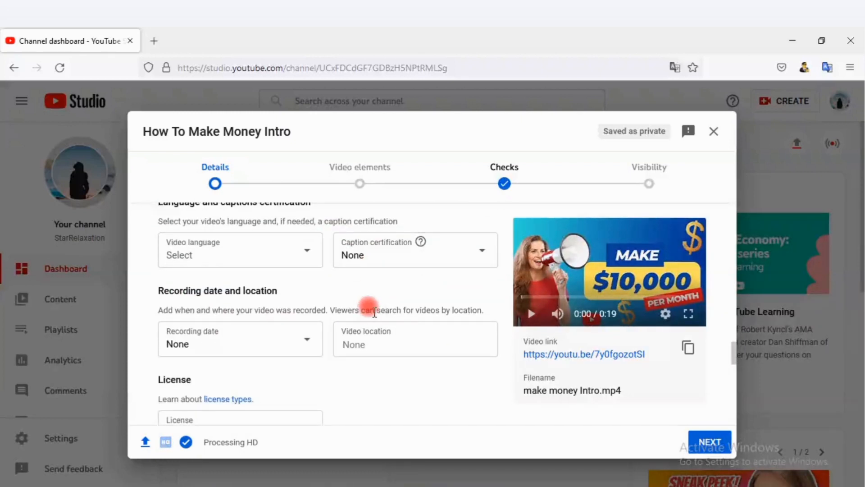
pyautogui.scroll(-3)
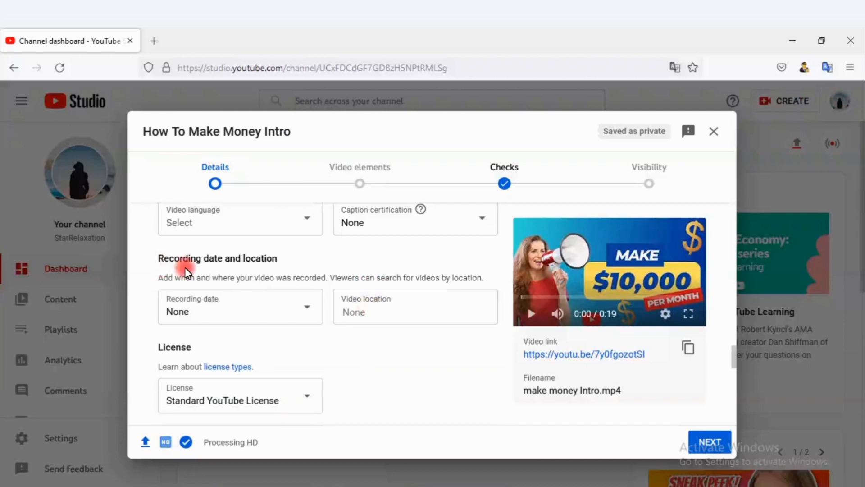
pyautogui.scroll(-3)
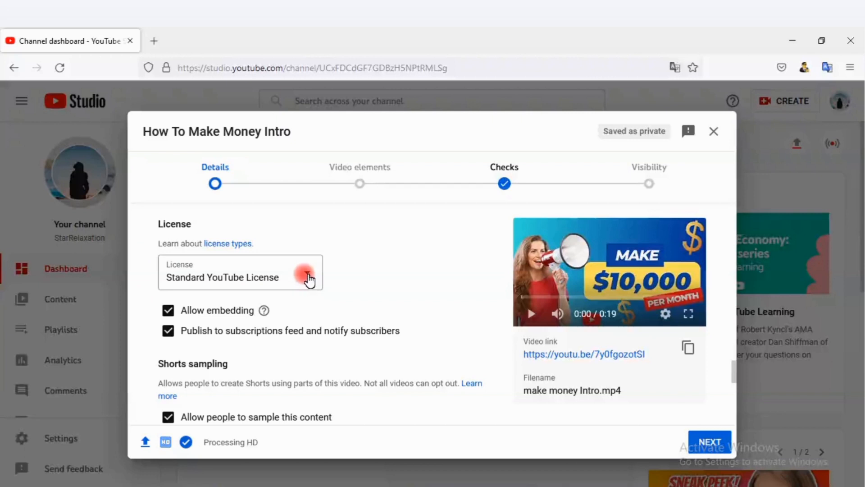
pyautogui.click(240, 272)
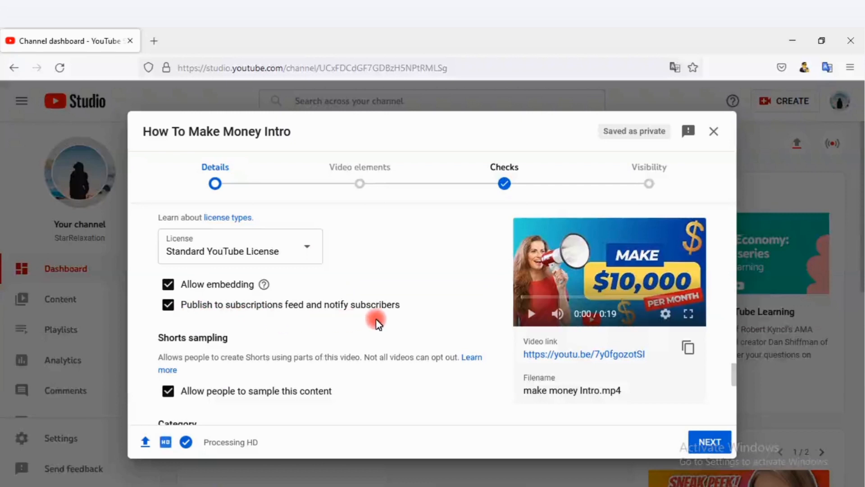
pyautogui.scroll(-3)
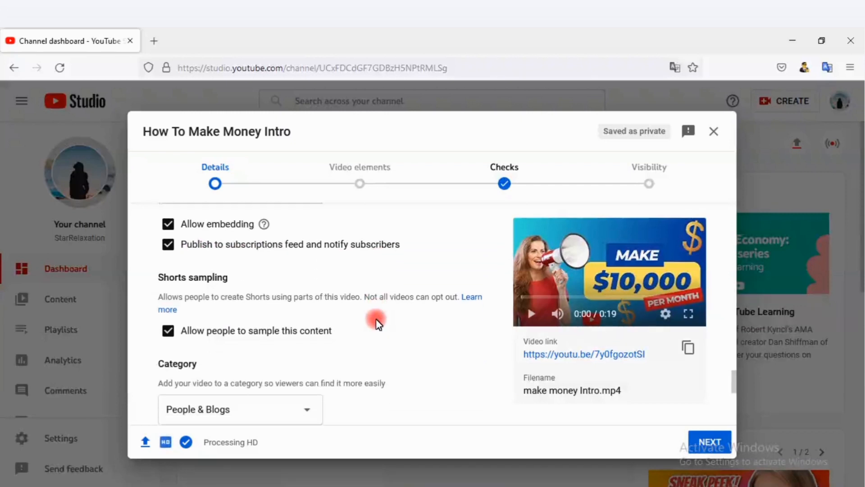
pyautogui.moveTo(193, 310)
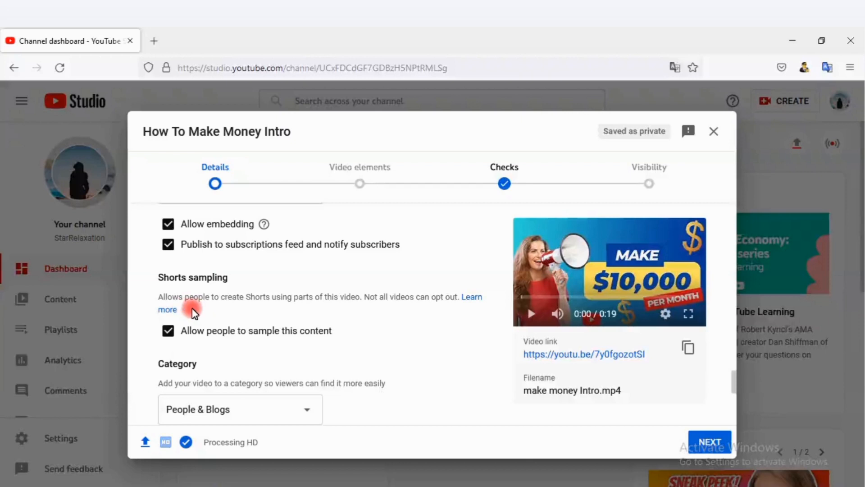
pyautogui.moveTo(320, 312)
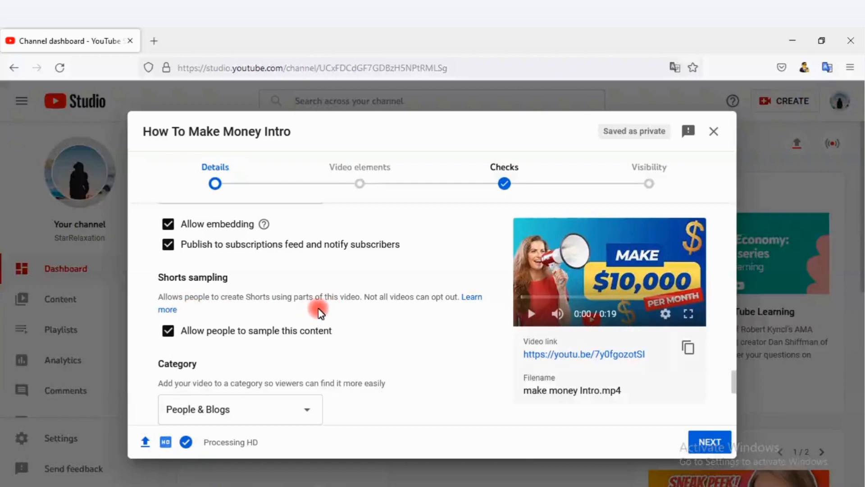
pyautogui.moveTo(375, 313)
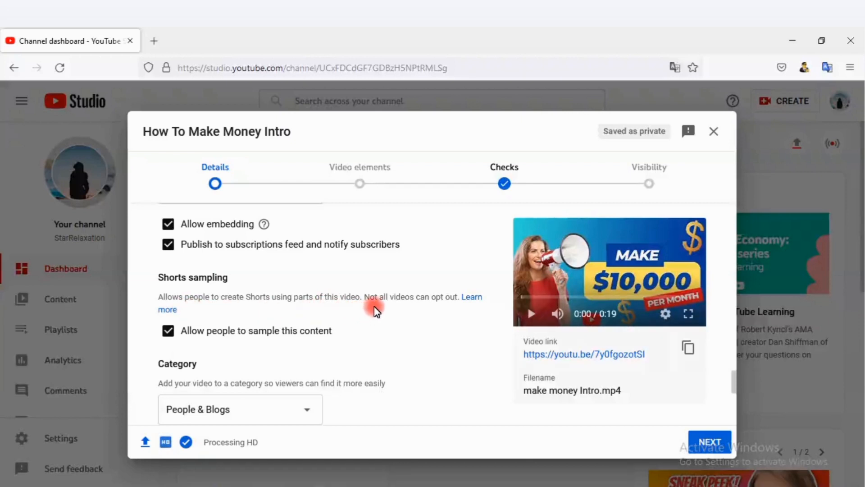
pyautogui.moveTo(436, 314)
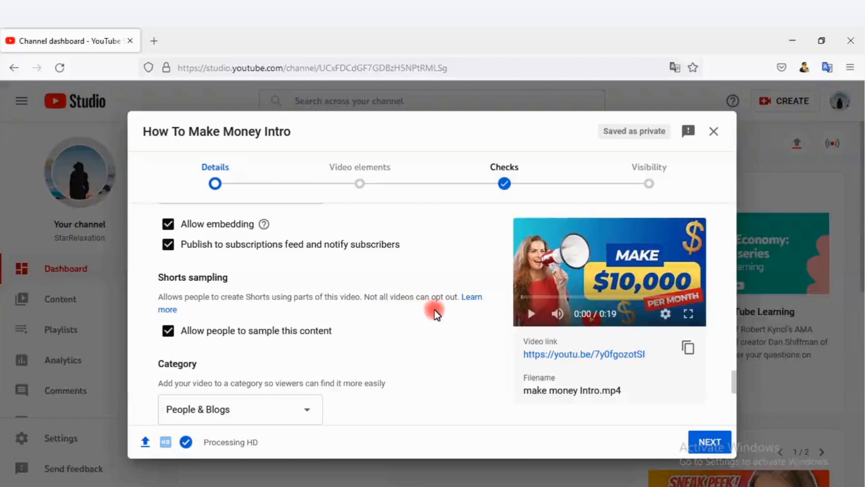
pyautogui.scroll(-3)
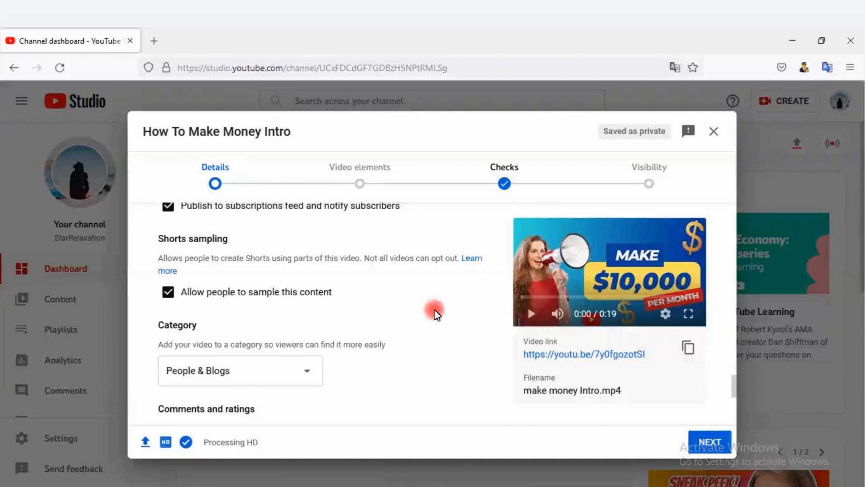
pyautogui.moveTo(224, 306)
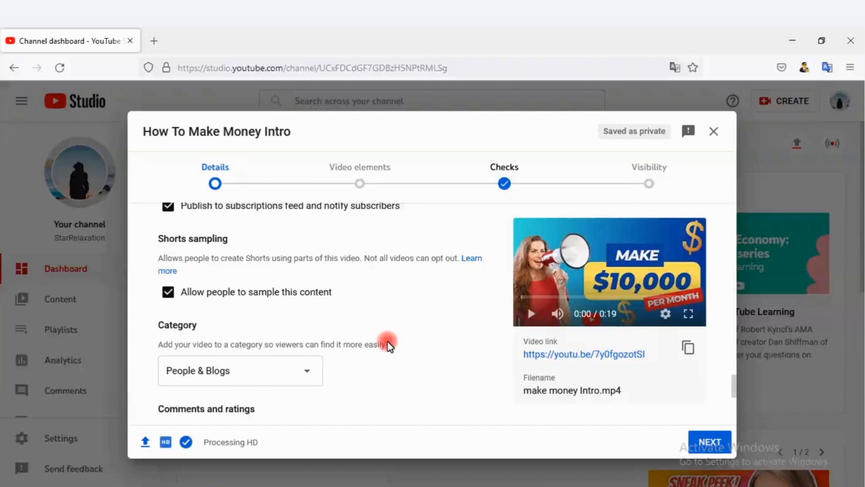
pyautogui.moveTo(223, 344)
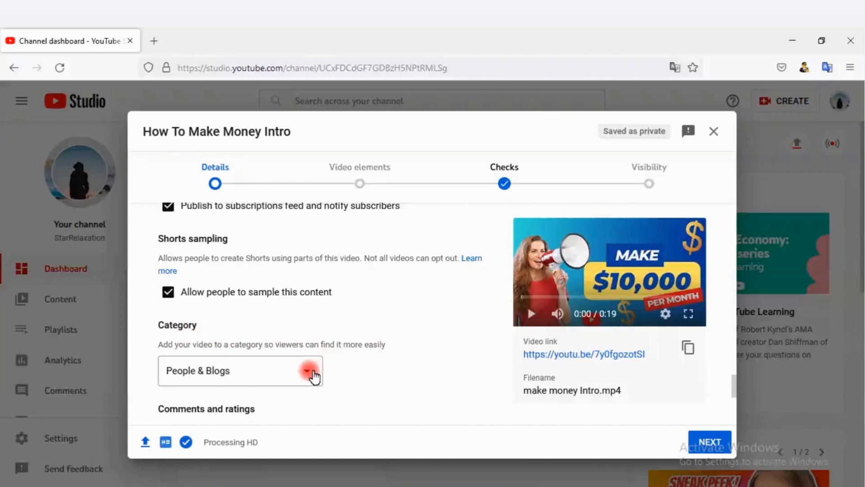
# Step: Change the category to Howto & Style, leaving comment settings on hold-for-review
pyautogui.scroll(-3)
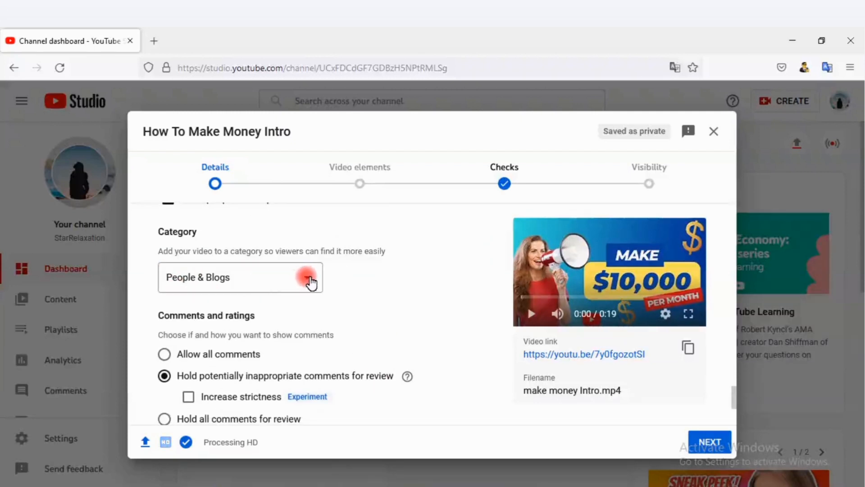
pyautogui.click(240, 277)
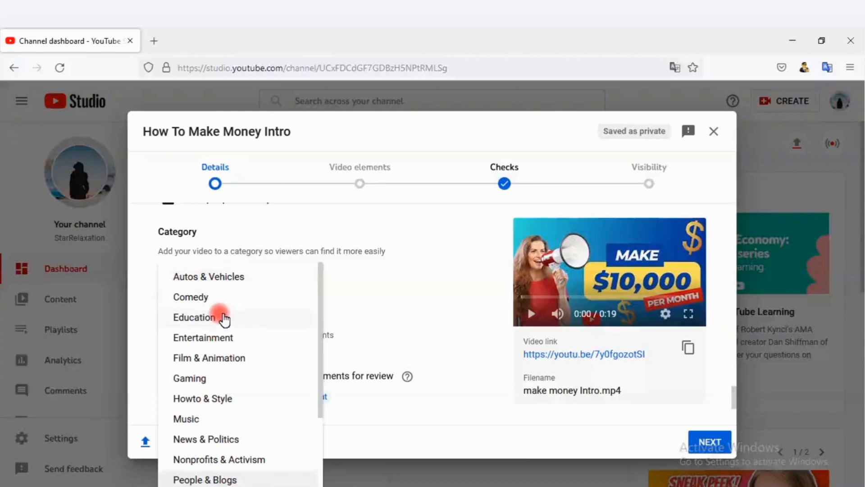
pyautogui.moveTo(233, 408)
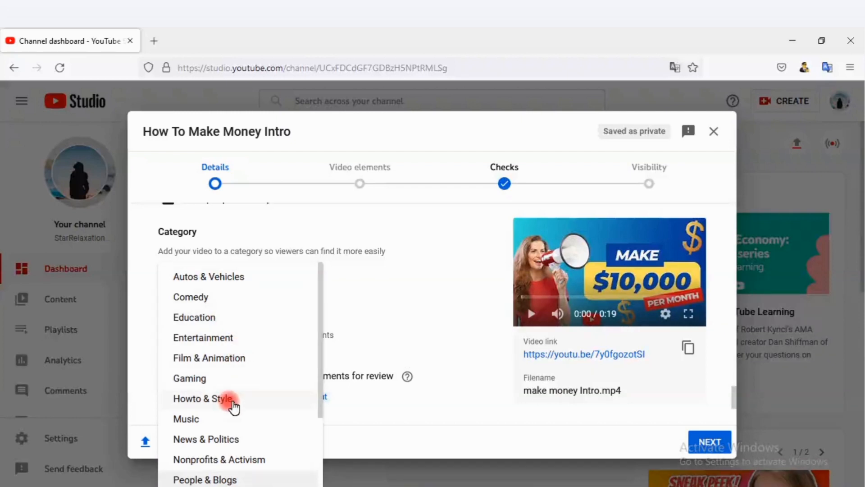
pyautogui.click(201, 398)
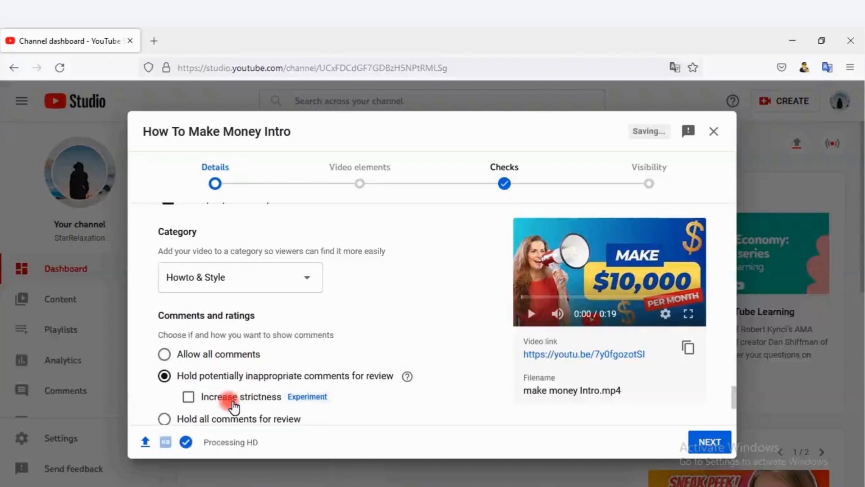
pyautogui.scroll(-3)
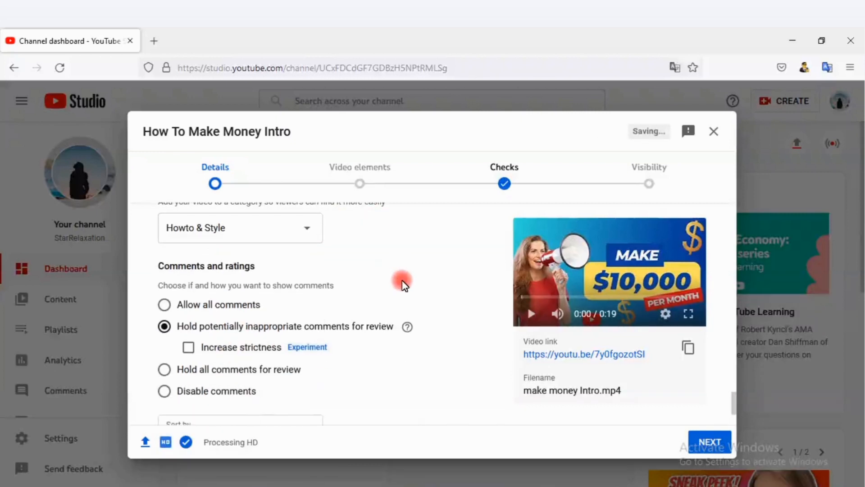
pyautogui.scroll(-3)
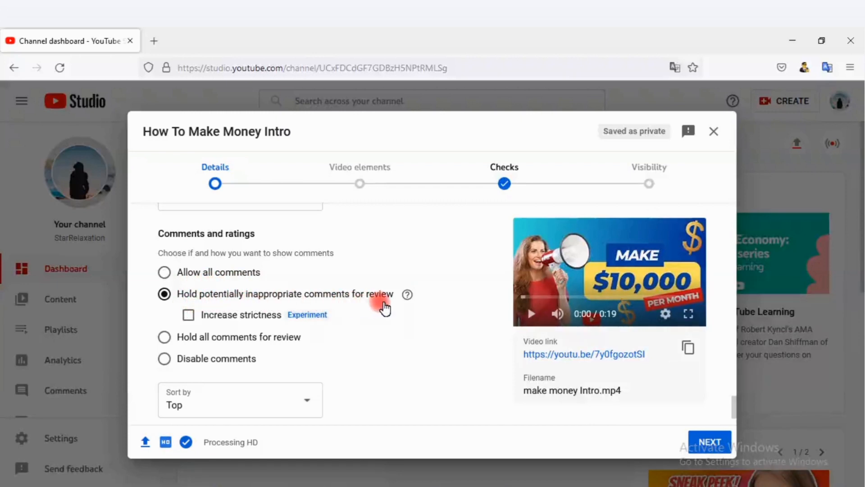
pyautogui.scroll(-3)
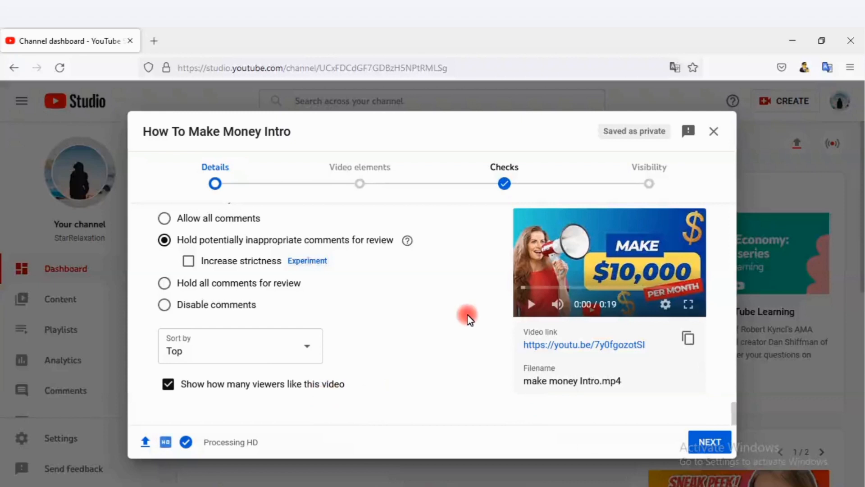
pyautogui.moveTo(466, 299)
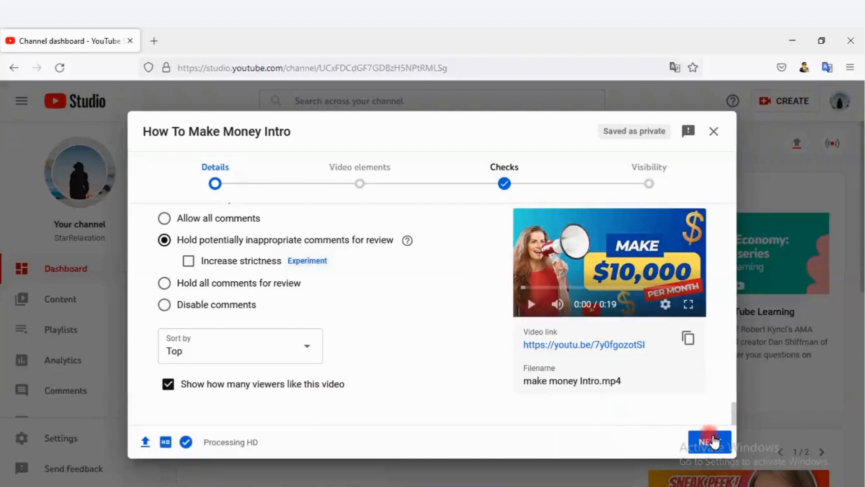
# Step: Advance to the Video elements step showing subtitles, end screen and cards
pyautogui.click(707, 452)
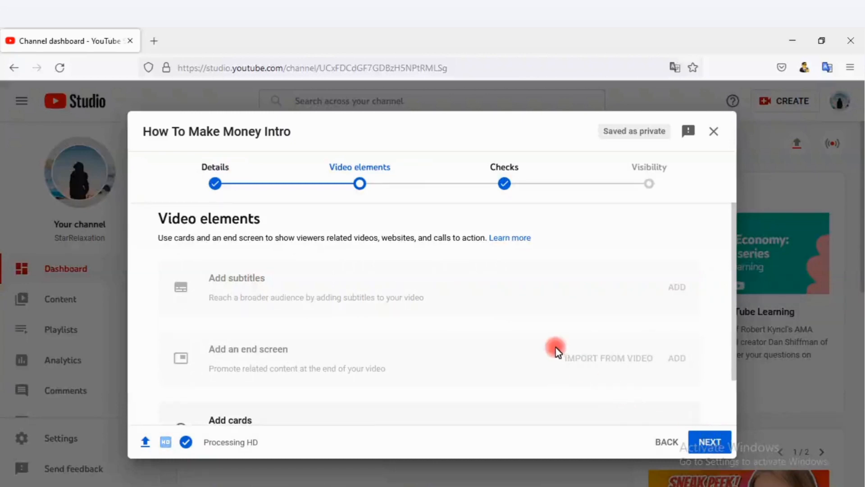
pyautogui.scroll(-3)
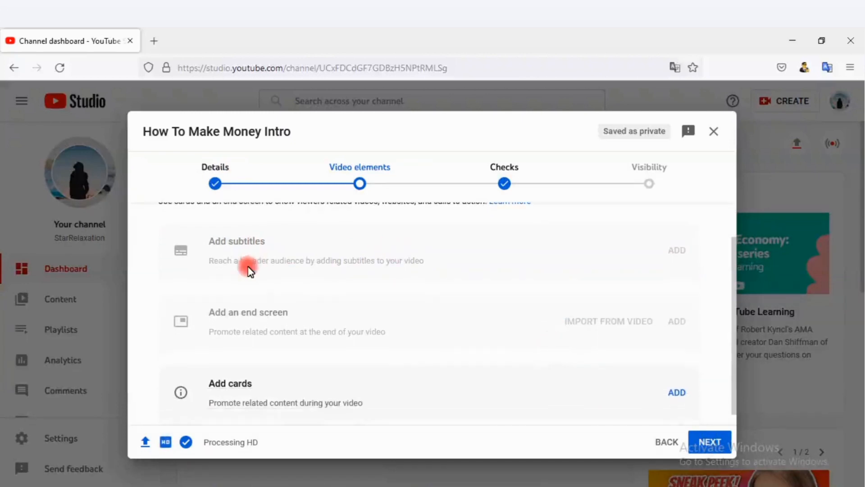
pyautogui.moveTo(216, 319)
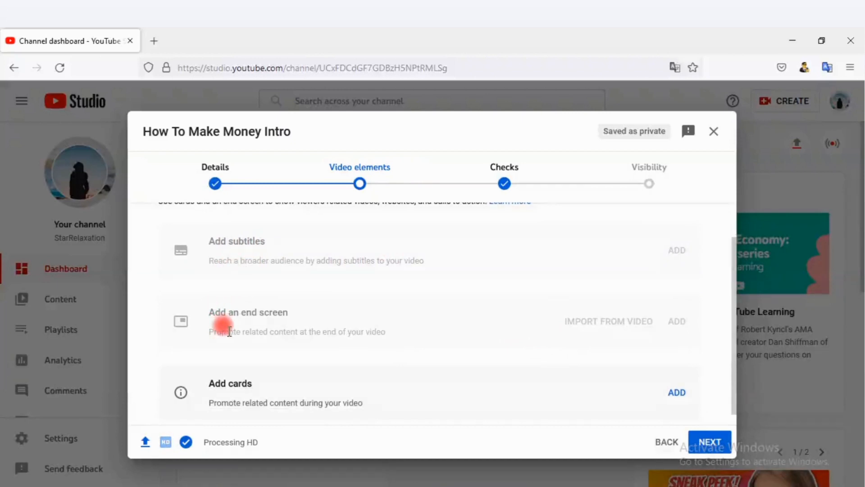
pyautogui.moveTo(280, 347)
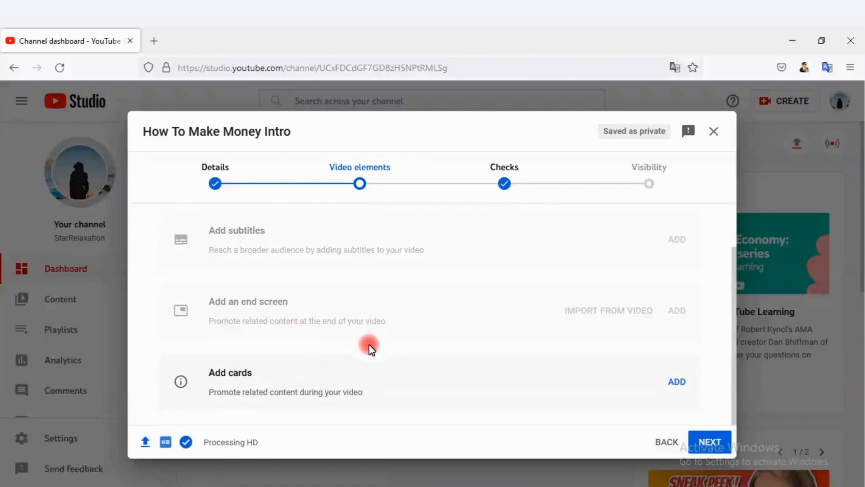
pyautogui.moveTo(244, 390)
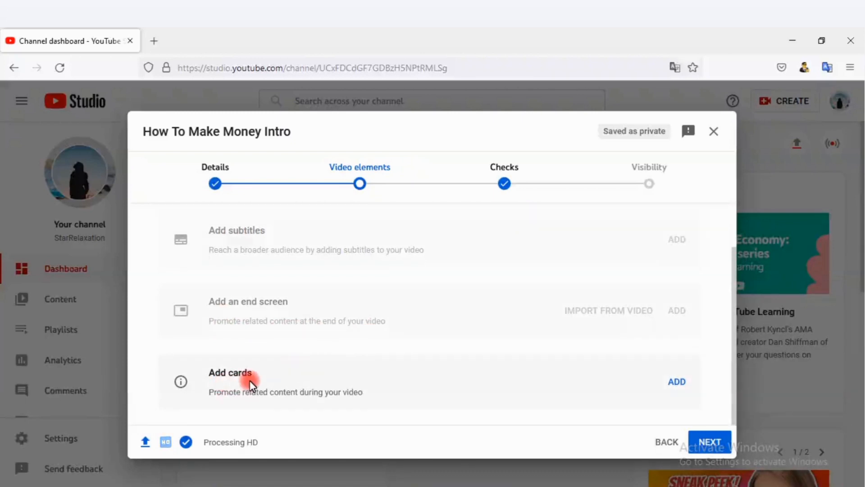
pyautogui.moveTo(714, 427)
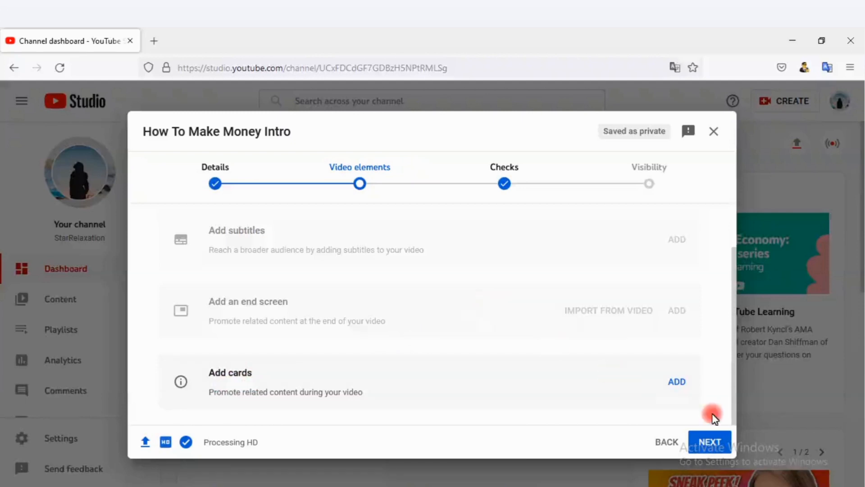
# Step: Advance the upload wizard to Checks, which reports no copyright issues found
pyautogui.click(712, 440)
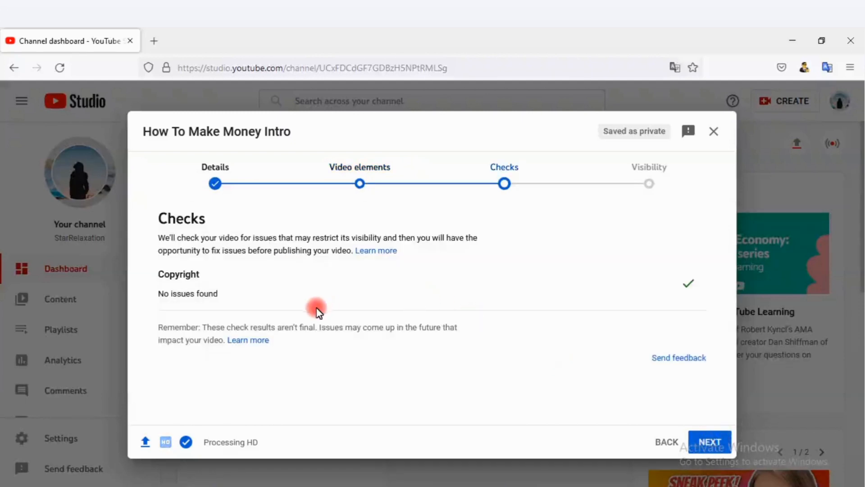
pyautogui.moveTo(226, 280)
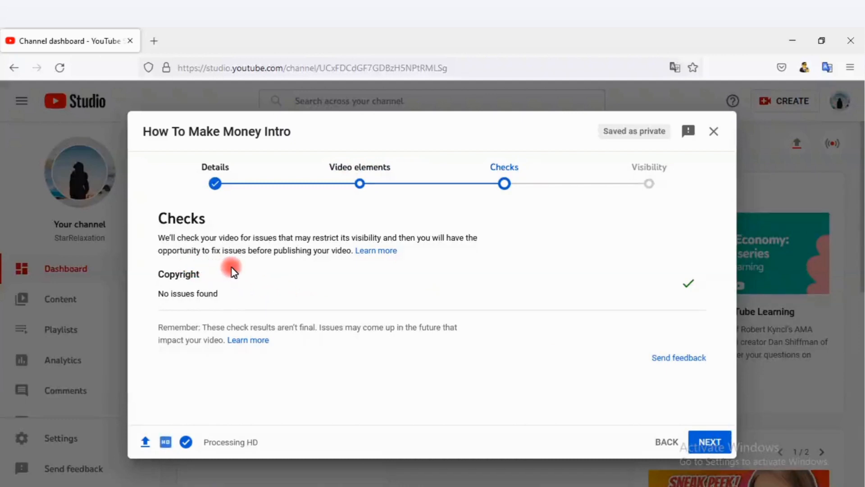
pyautogui.moveTo(334, 272)
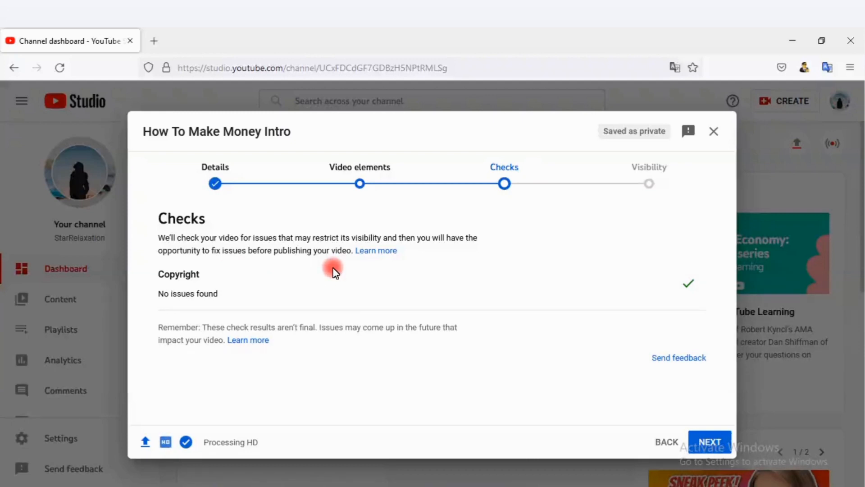
pyautogui.moveTo(162, 310)
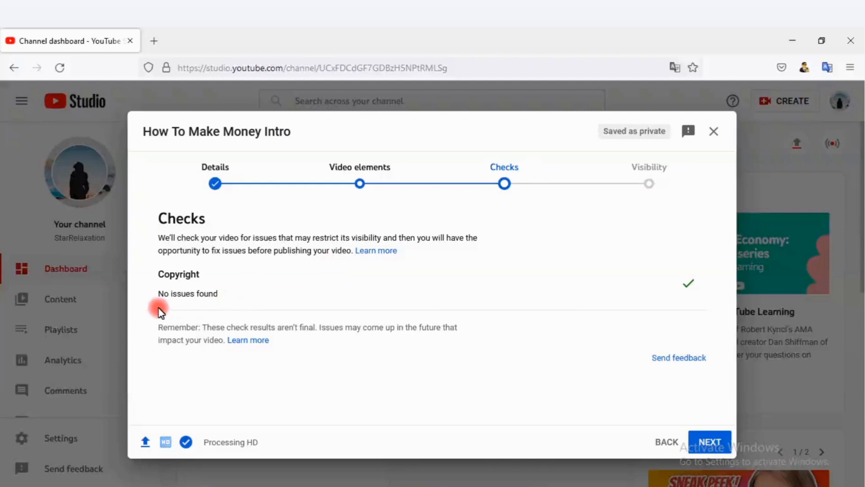
pyautogui.moveTo(618, 337)
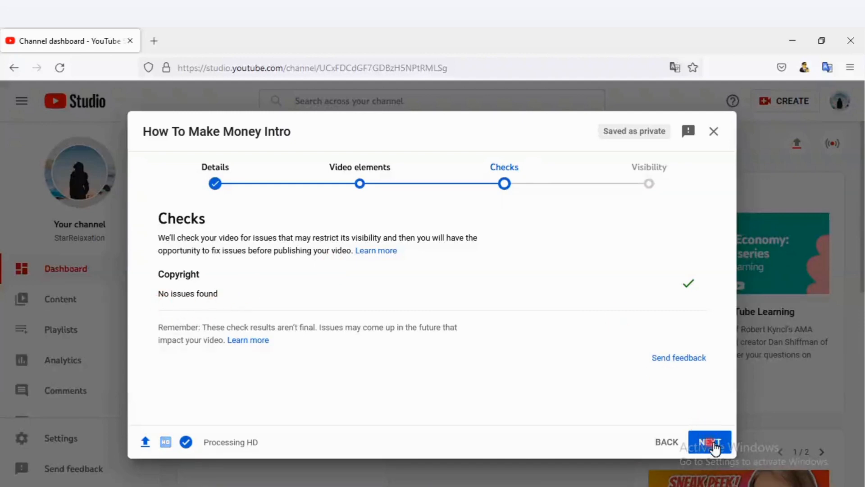
# Step: On the Visibility step, choose Public briefly, then set the video to Private
pyautogui.click(710, 442)
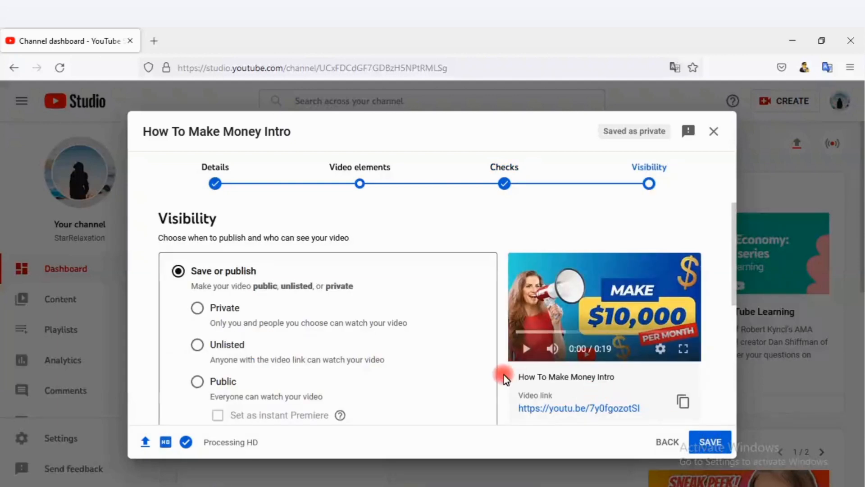
pyautogui.scroll(-3)
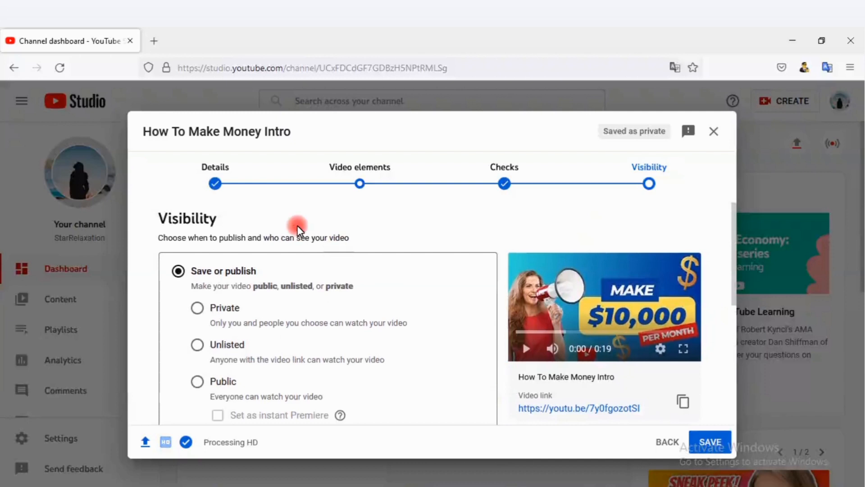
pyautogui.moveTo(264, 255)
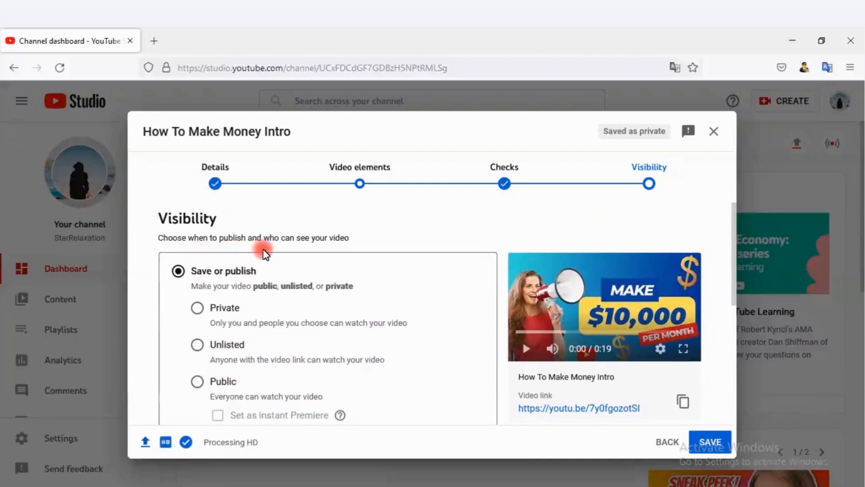
pyautogui.moveTo(210, 301)
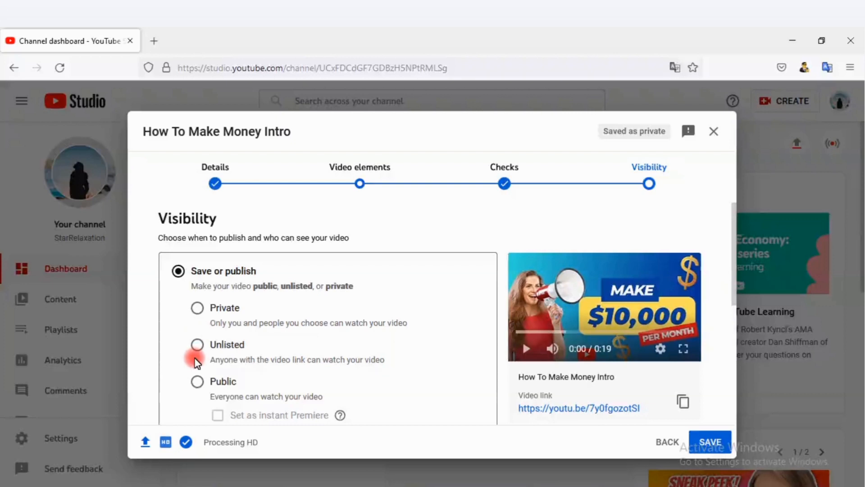
pyautogui.scroll(-3)
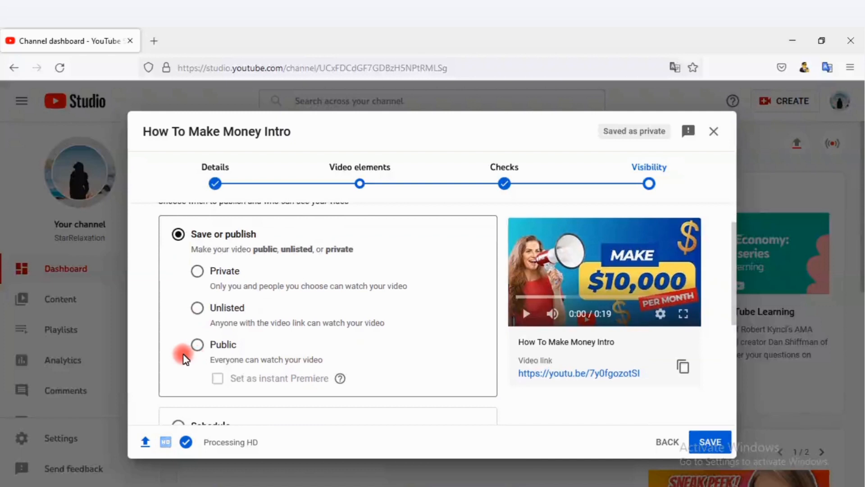
pyautogui.scroll(-3)
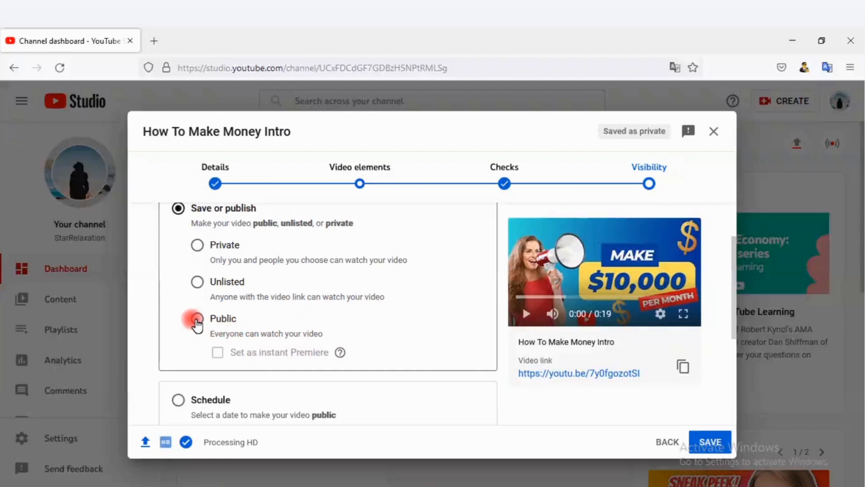
pyautogui.click(196, 321)
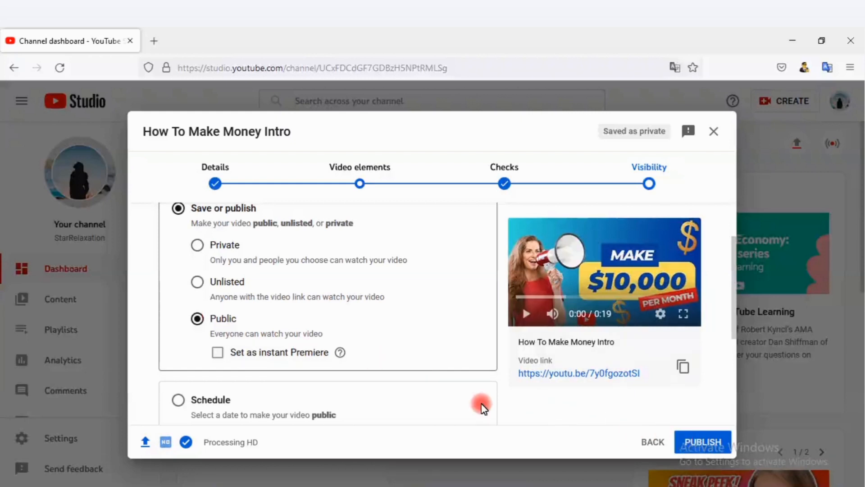
pyautogui.moveTo(196, 377)
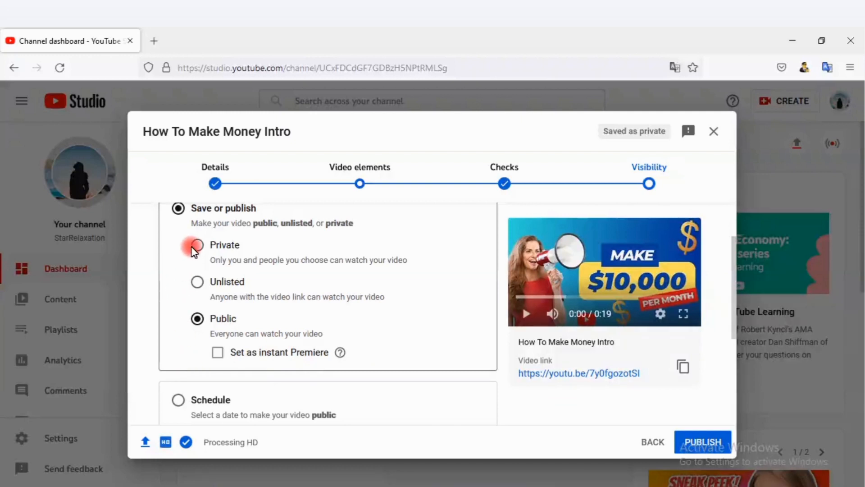
pyautogui.click(196, 245)
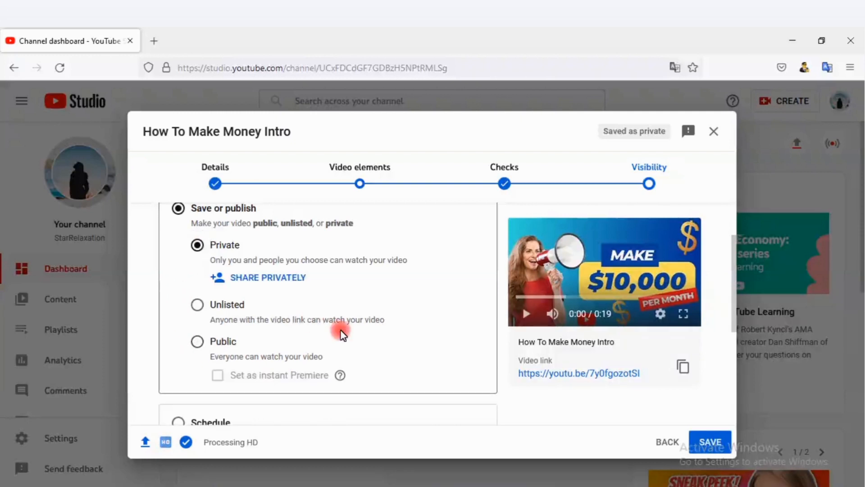
pyautogui.scroll(-3)
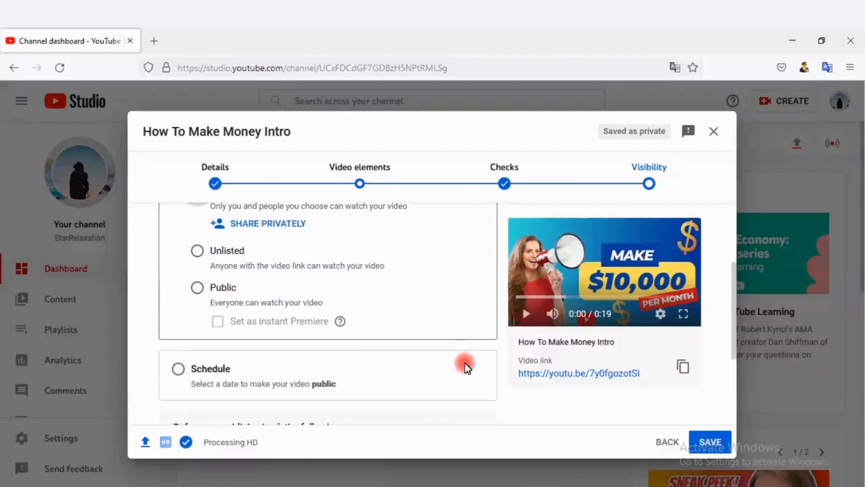
pyautogui.scroll(-3)
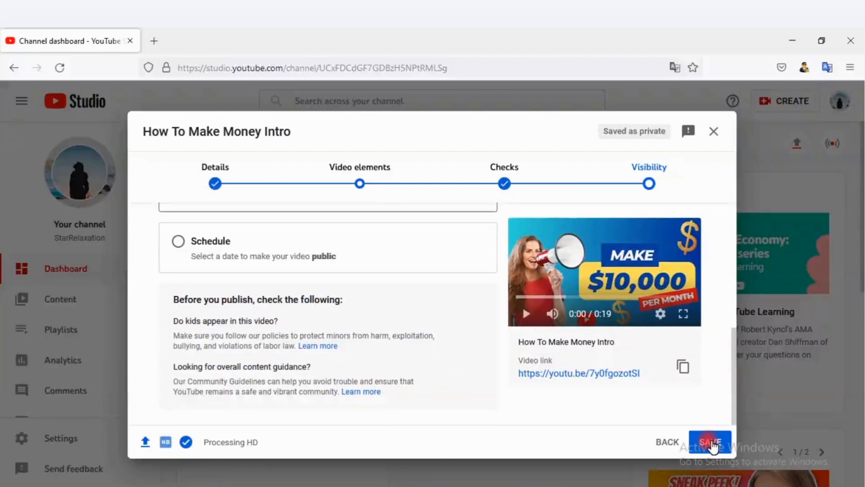
# Step: Save the video as private, close the upload, and go to Channel content
pyautogui.click(708, 442)
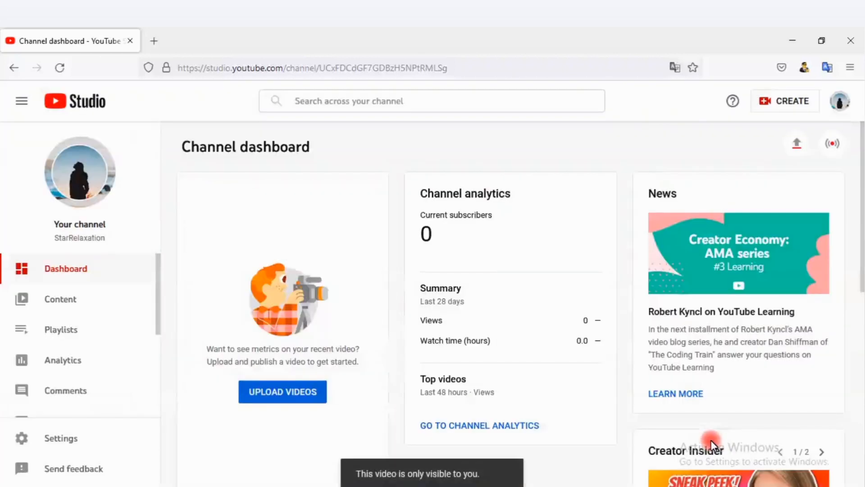
pyautogui.click(260, 391)
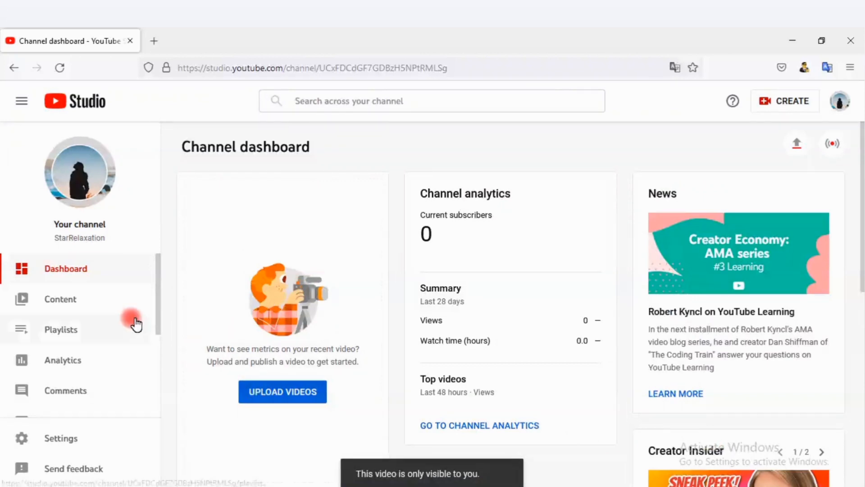
pyautogui.click(60, 298)
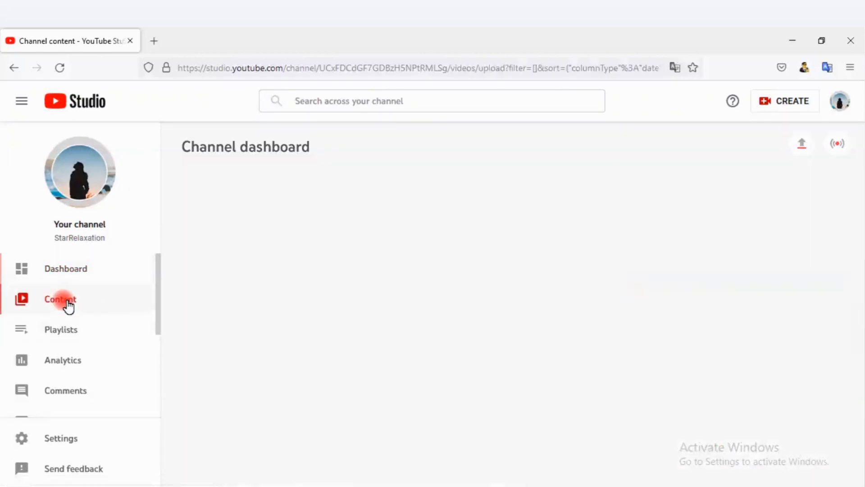
# Step: Show Channel content and bring up more actions for 'How To Make Money Intro'
pyautogui.click(59, 300)
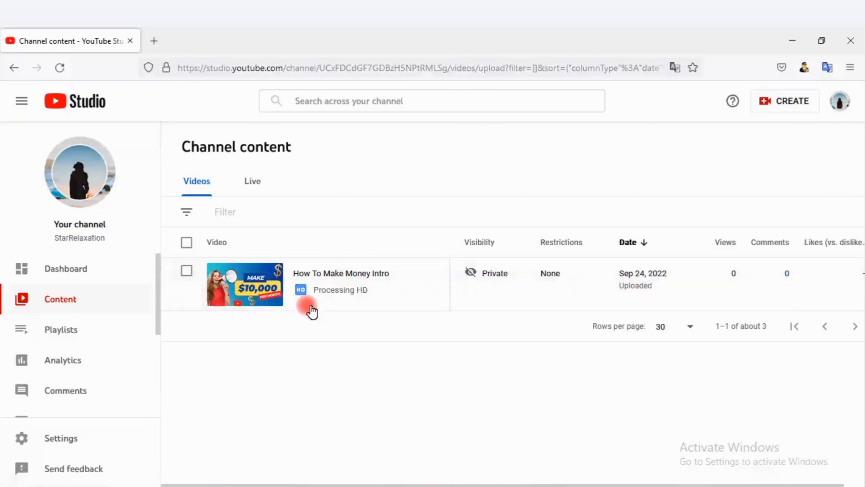
pyautogui.moveTo(301, 295)
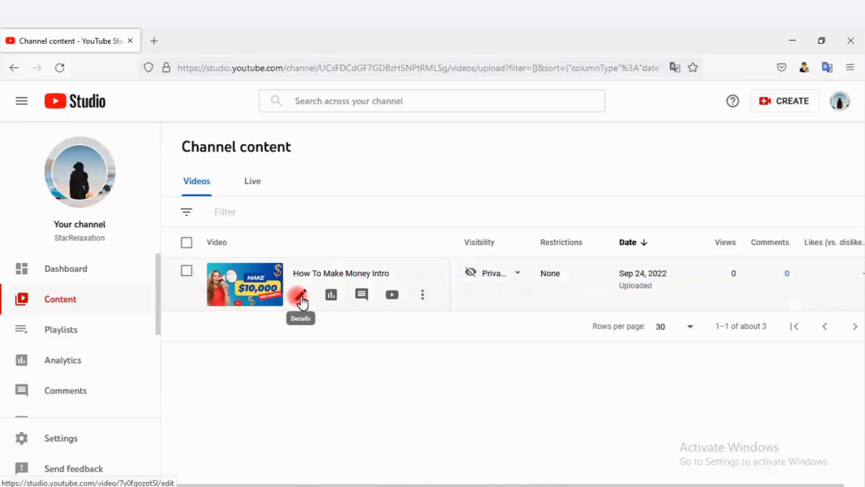
pyautogui.moveTo(331, 298)
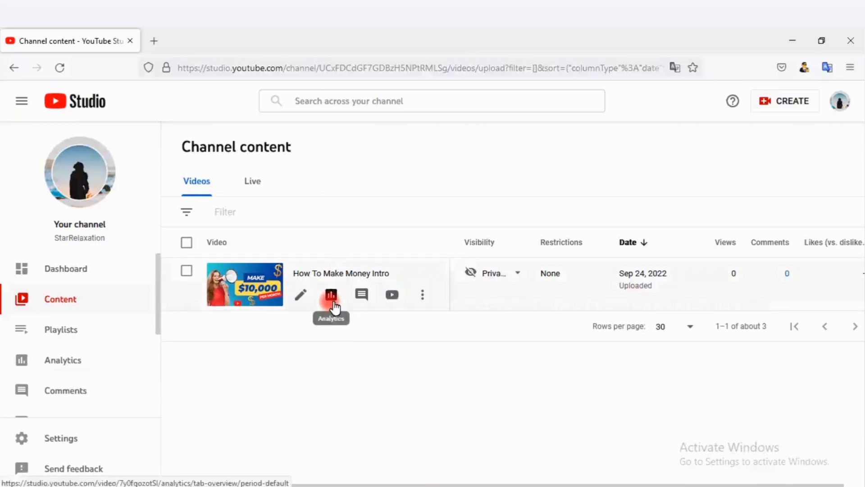
pyautogui.moveTo(361, 306)
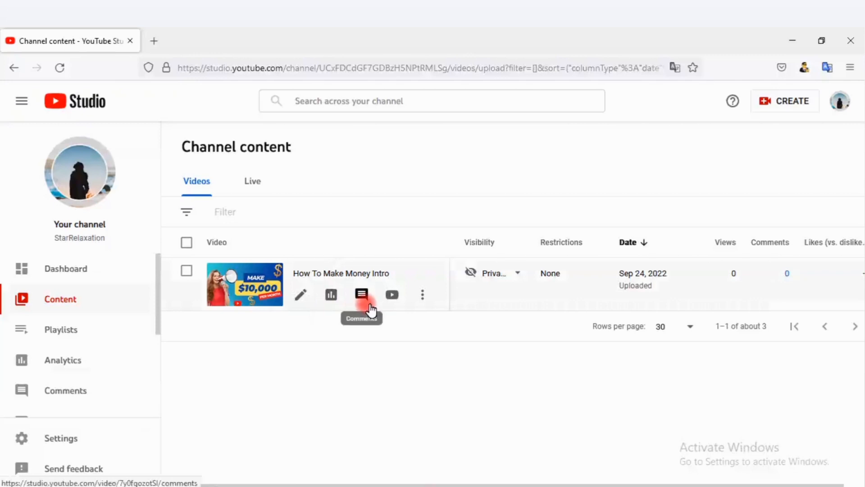
pyautogui.moveTo(392, 295)
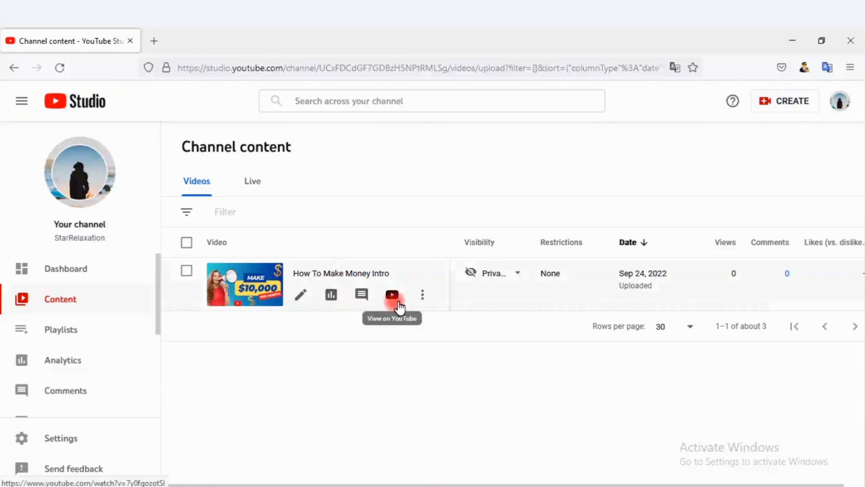
pyautogui.click(422, 294)
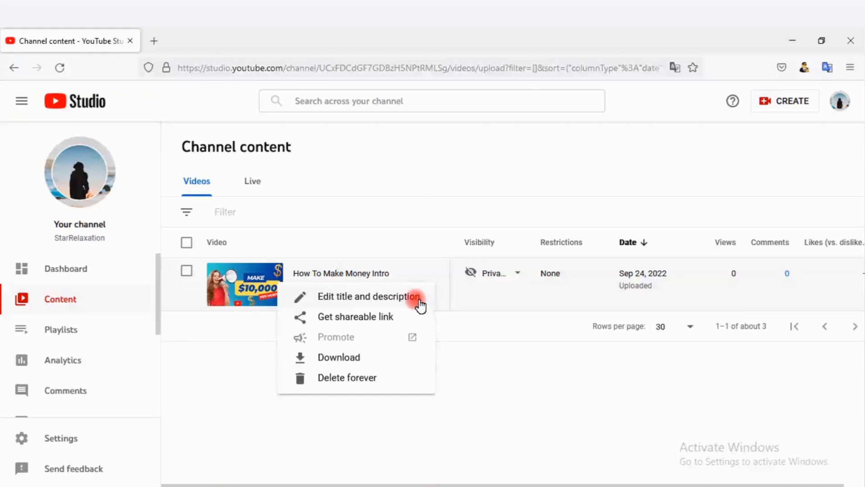
pyautogui.moveTo(325, 382)
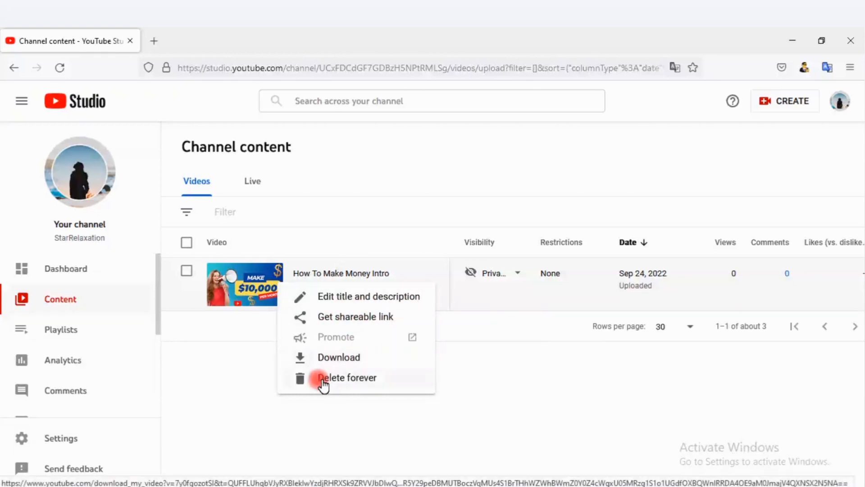